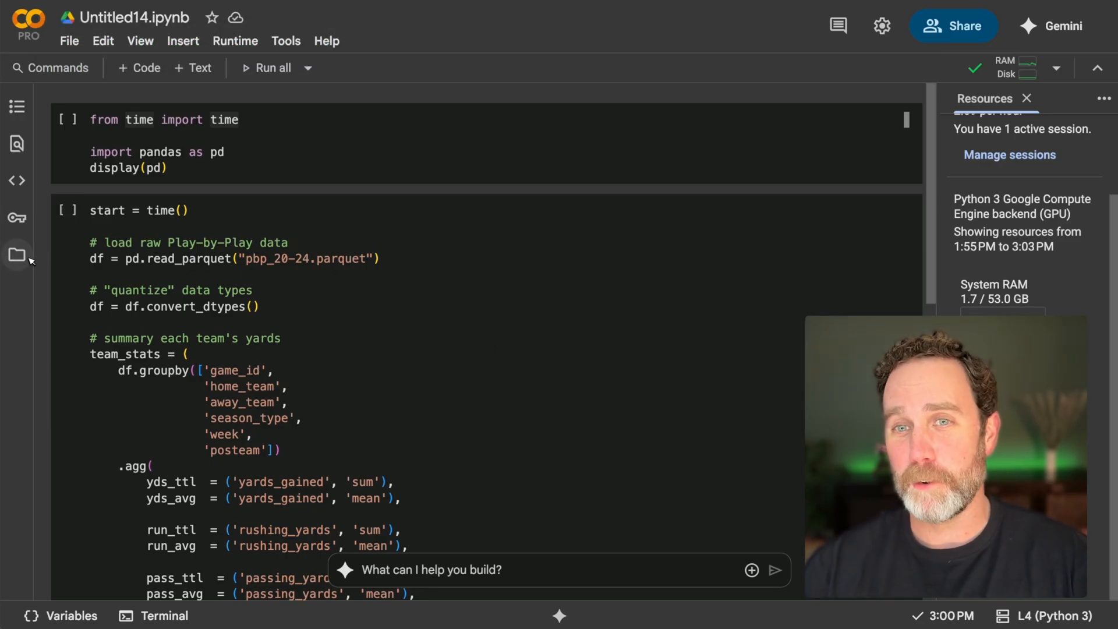
# Check the session's uploaded files and the runtime's hardware accelerator setting.
pyautogui.click(16, 255)
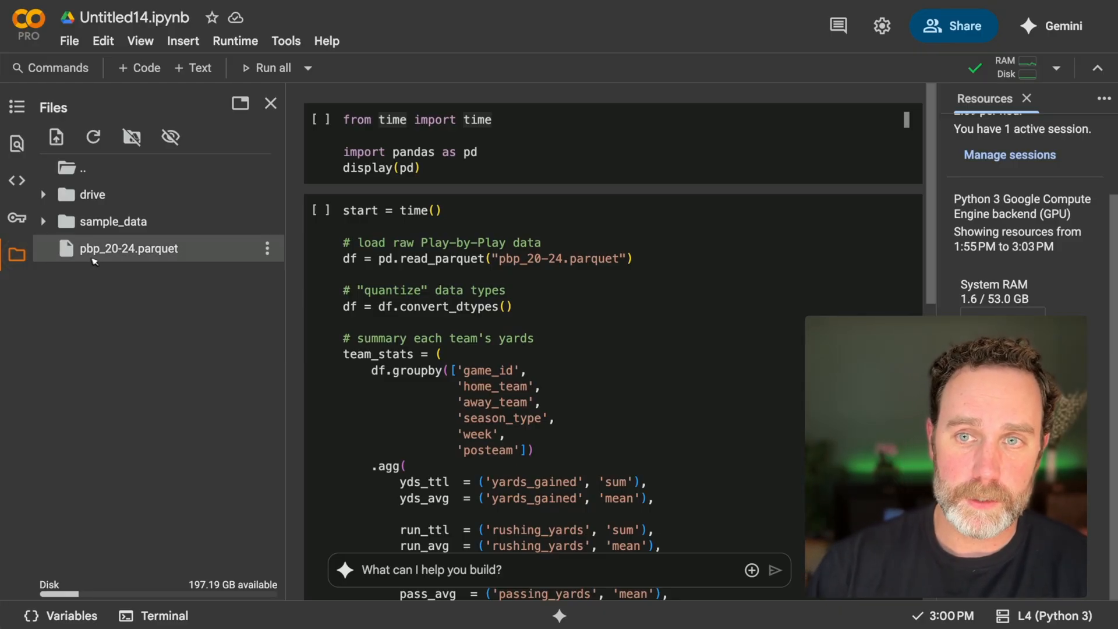
pyautogui.moveTo(115, 256)
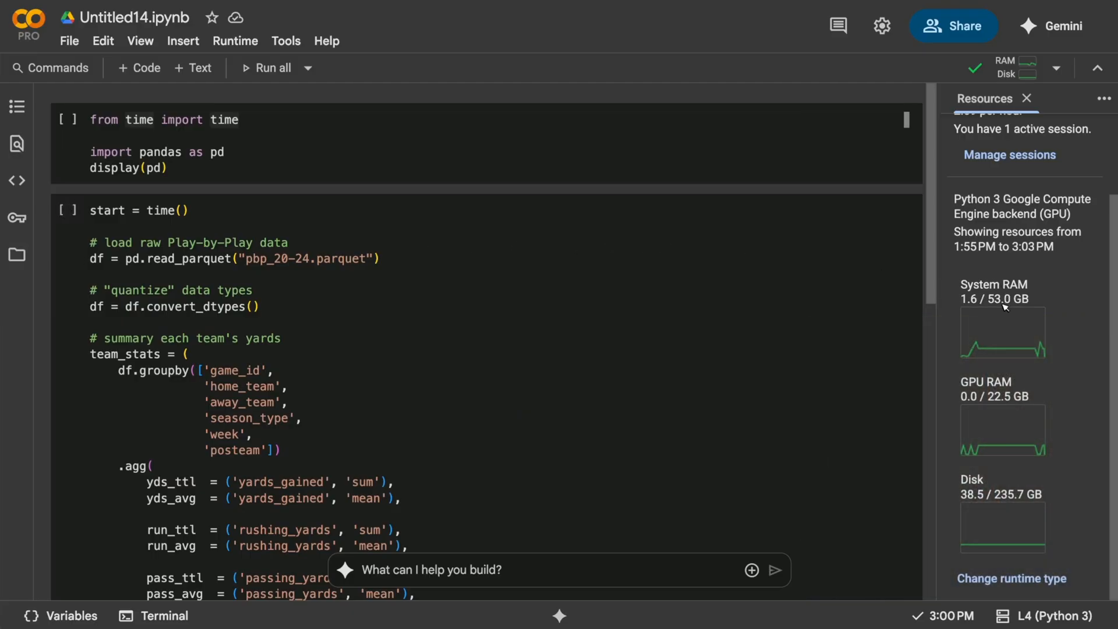
pyautogui.click(1056, 67)
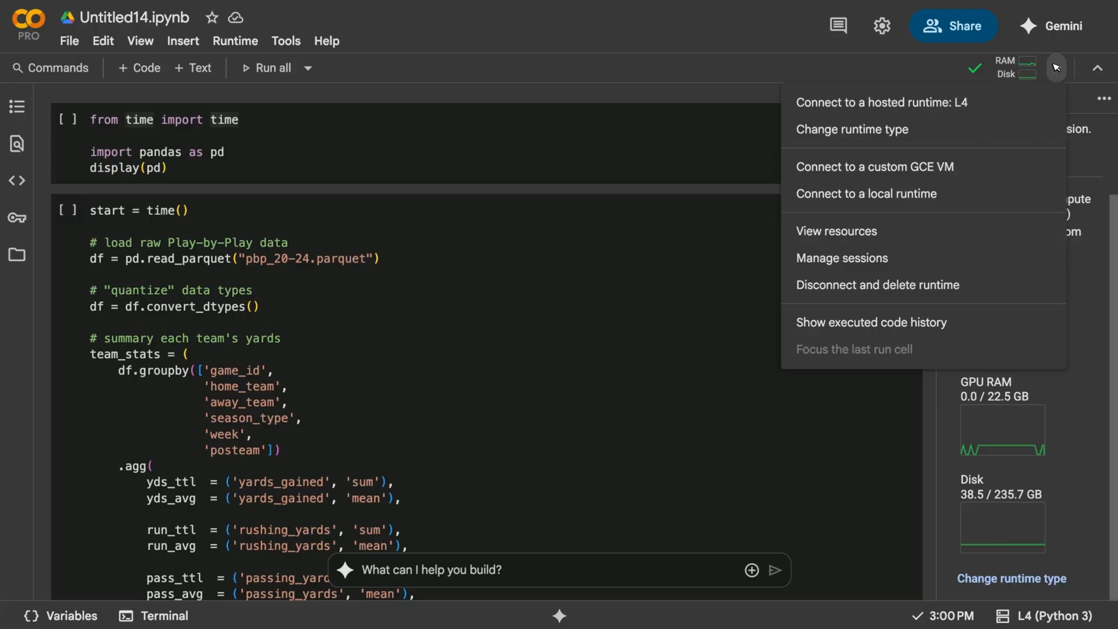
pyautogui.moveTo(865, 129)
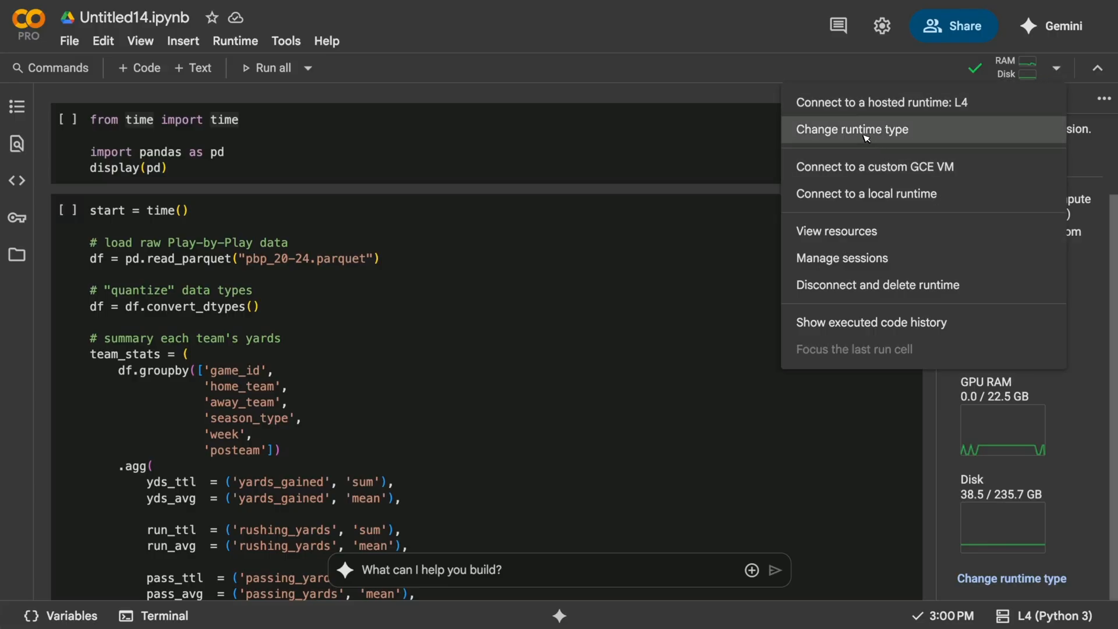
pyautogui.moveTo(901, 132)
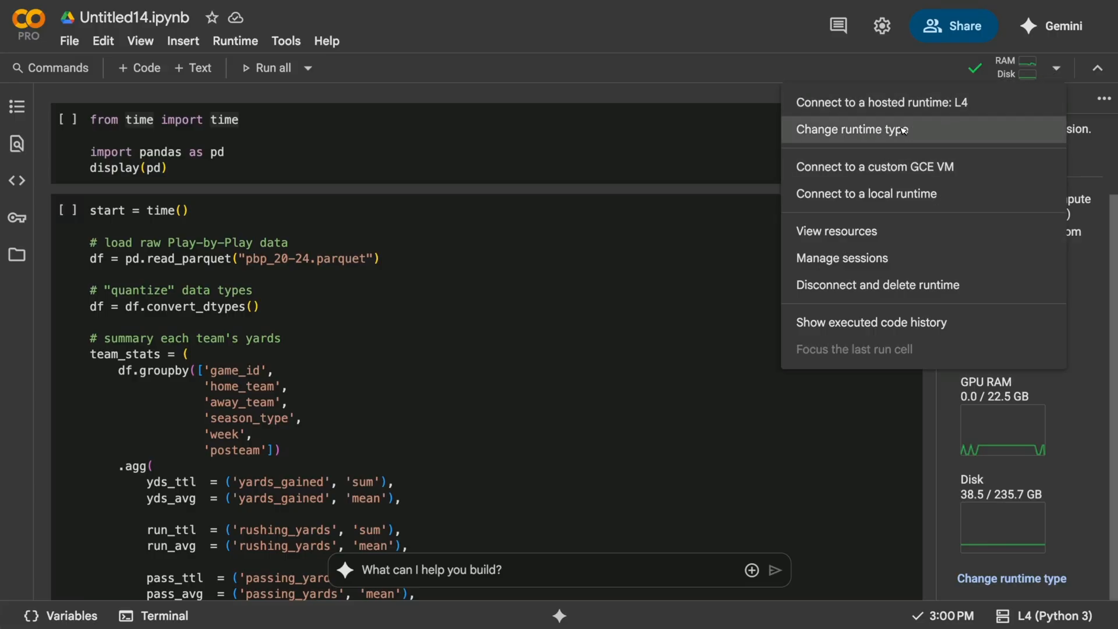
pyautogui.click(851, 129)
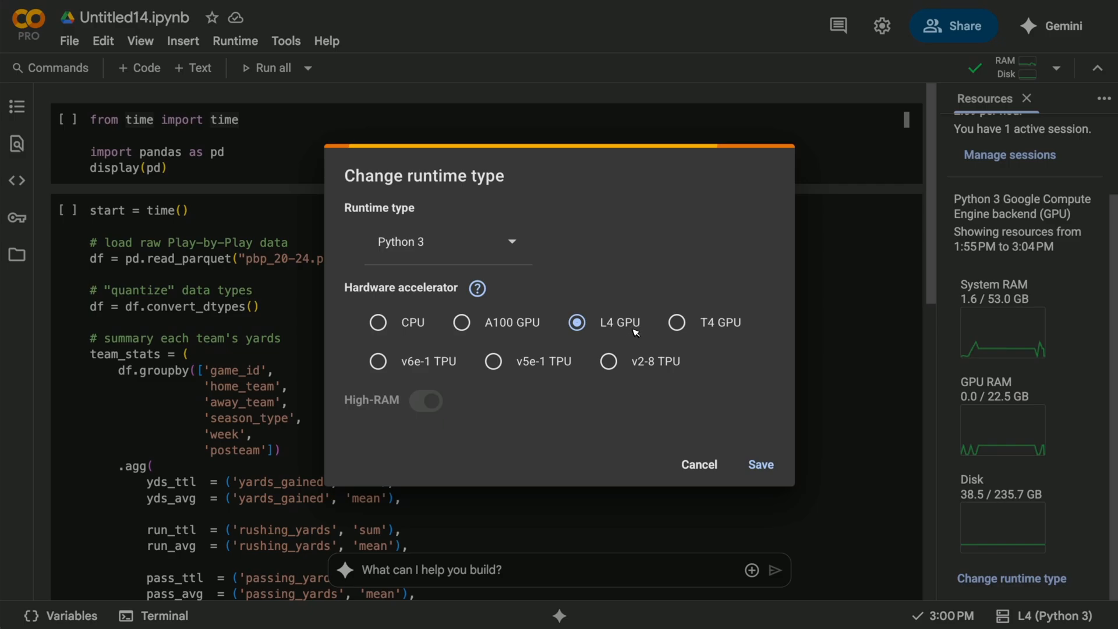
pyautogui.moveTo(732, 420)
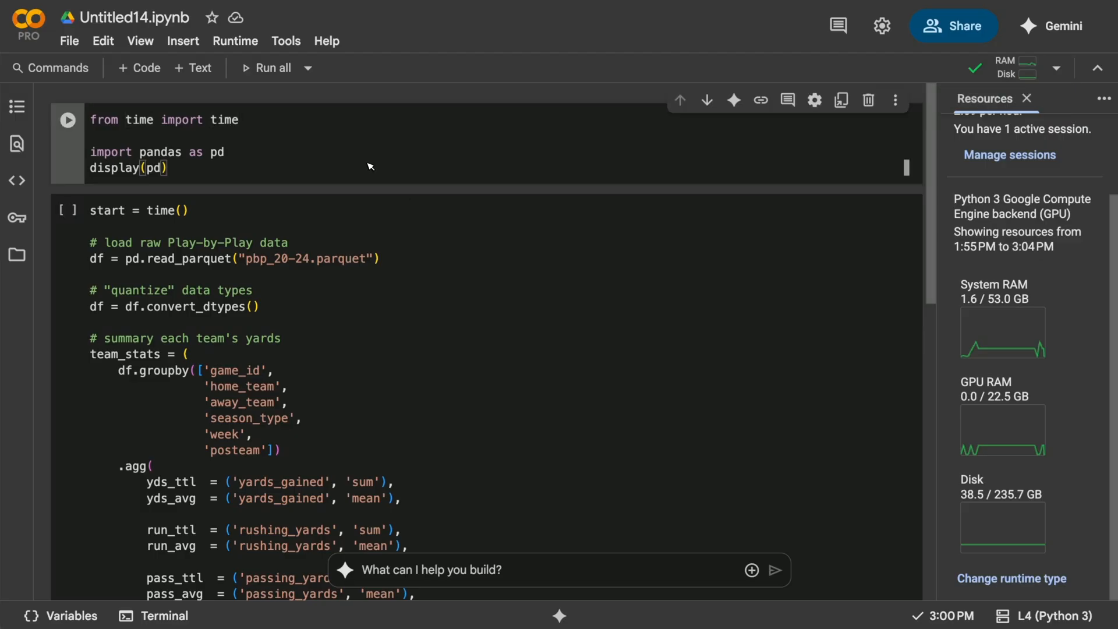
# Run the pandas import cell and the play-by-play groupby cell, which reports 31.42 seconds.
pyautogui.click(67, 118)
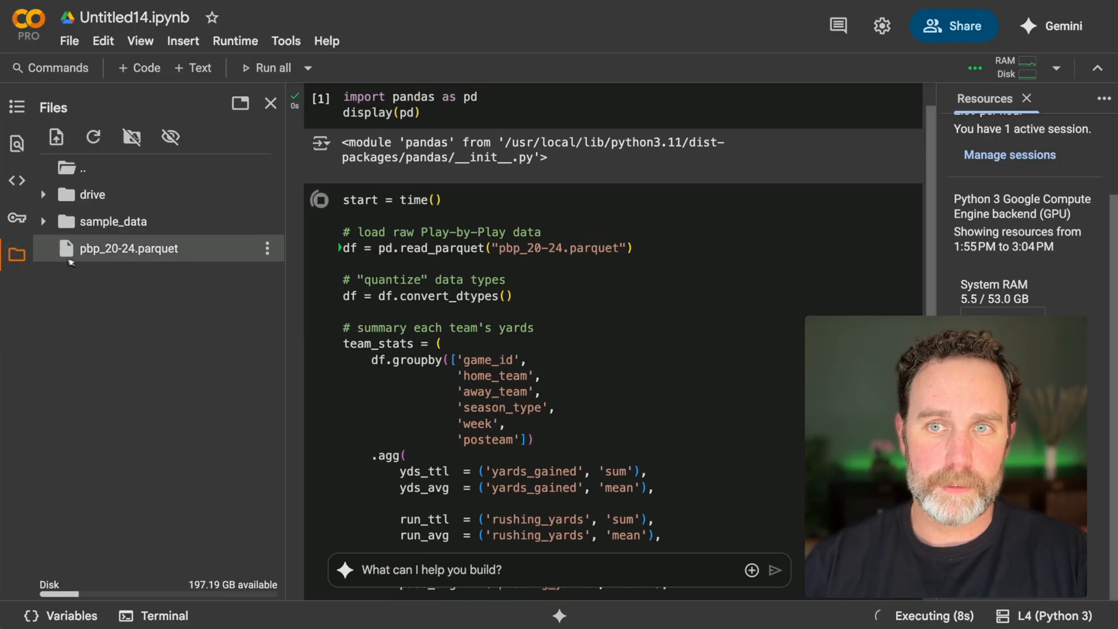
pyautogui.click(270, 103)
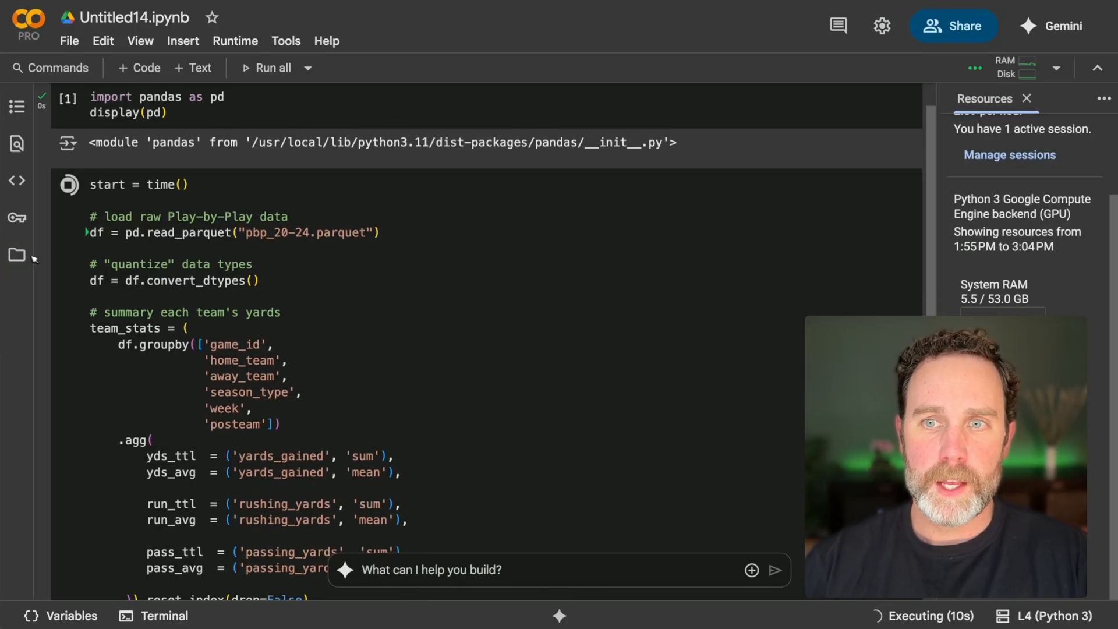
pyautogui.doubleClick(192, 280)
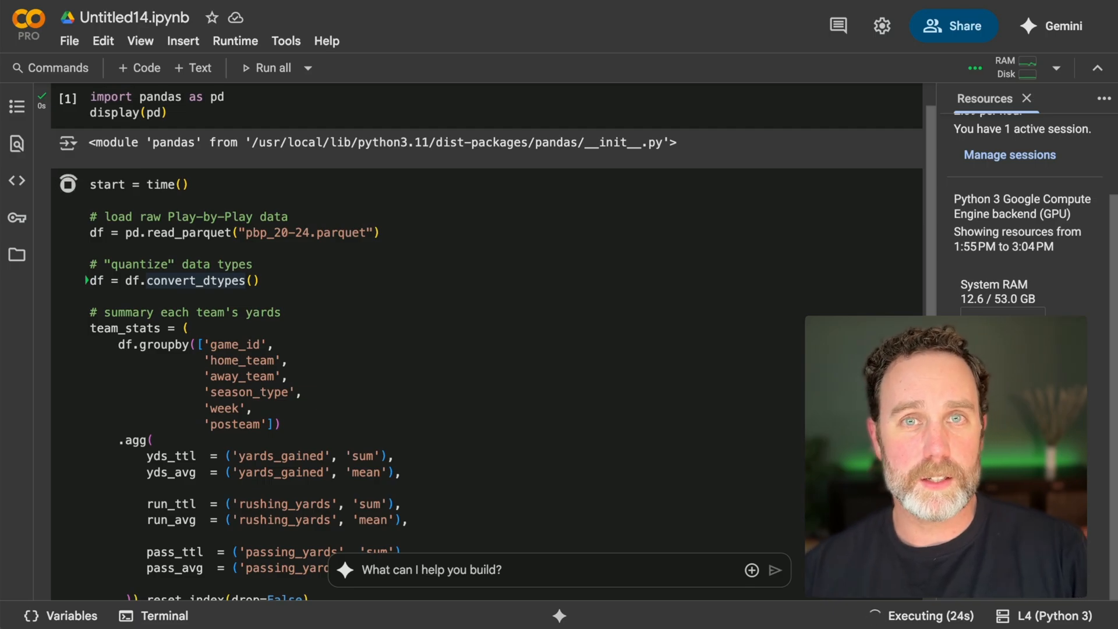
pyautogui.scroll(-3)
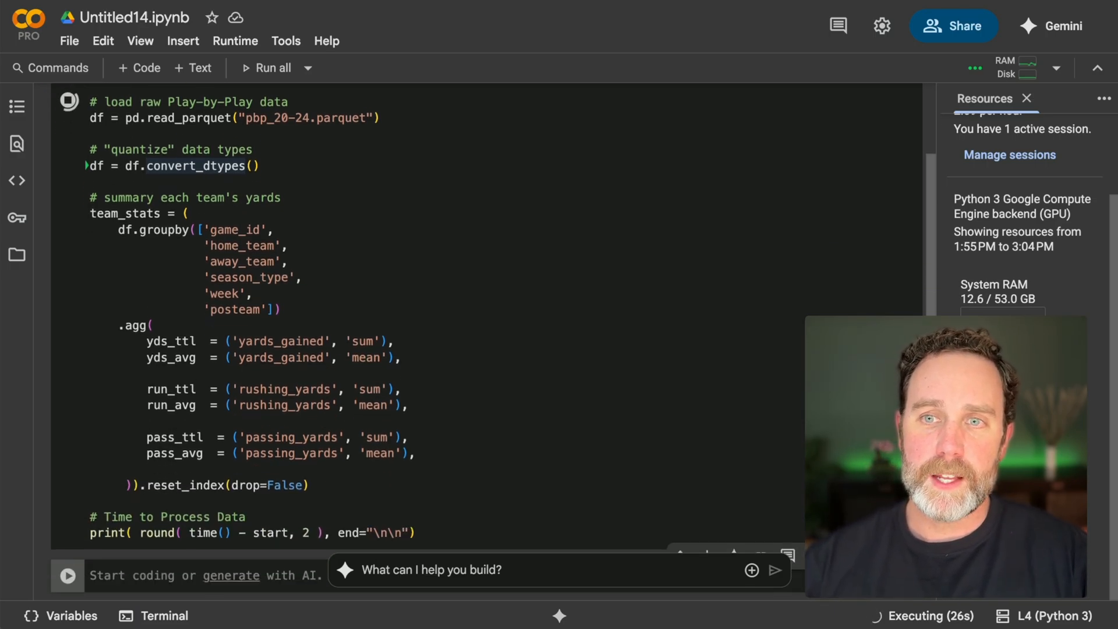
pyautogui.scroll(-3)
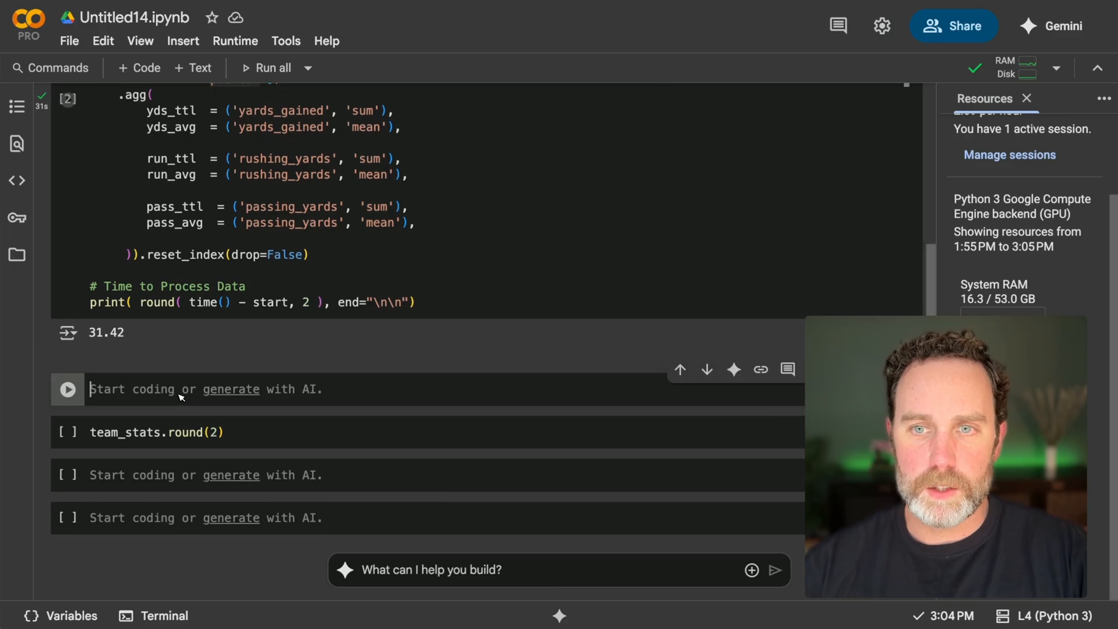
# Add a first cell with %load_ext cudf.pandas and run it.
pyautogui.write('31.42')
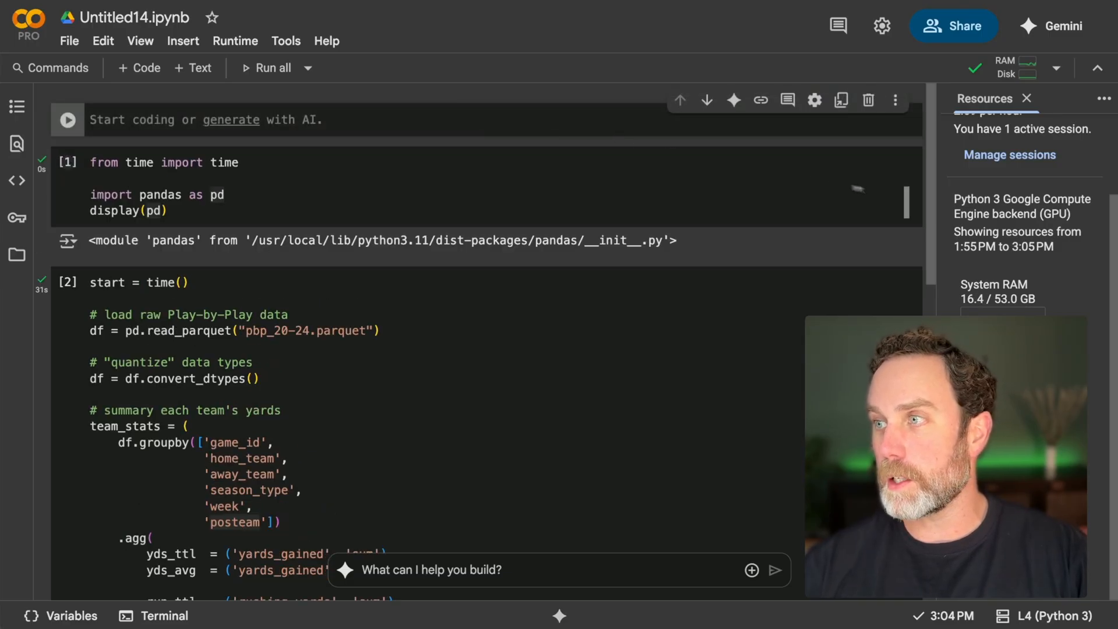
pyautogui.moveTo(450, 141)
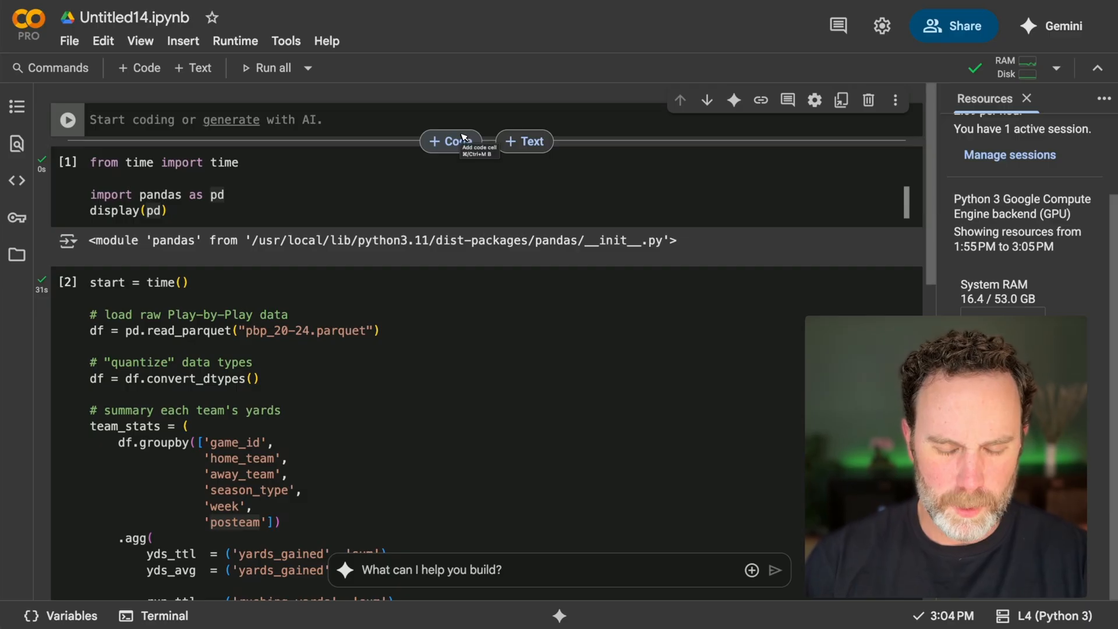
pyautogui.write('%load_ext watermark')
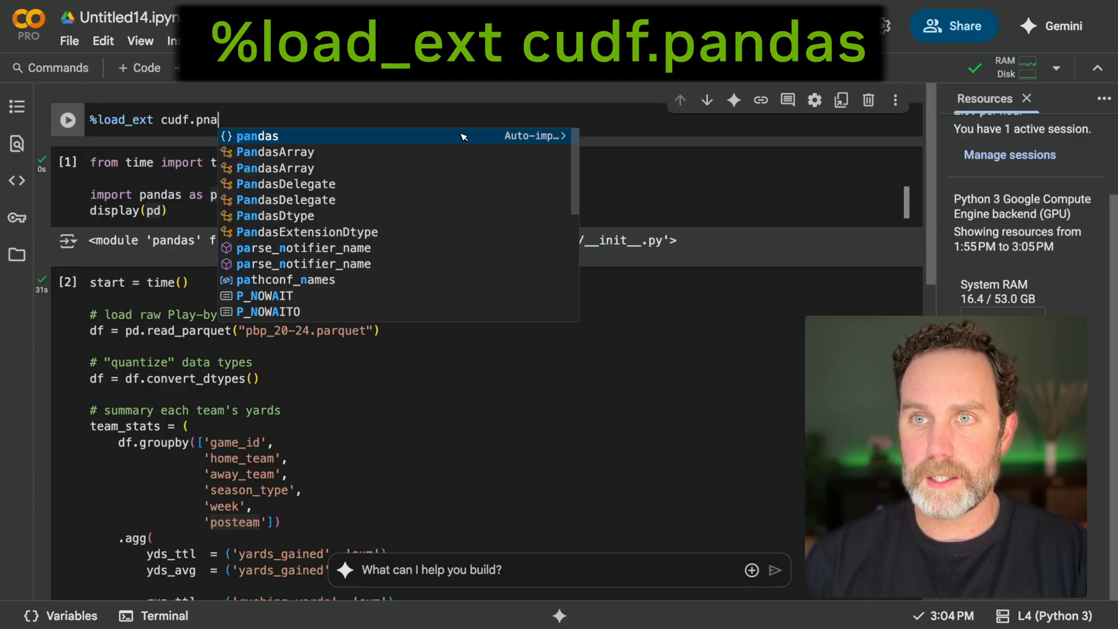
pyautogui.write('ndas')
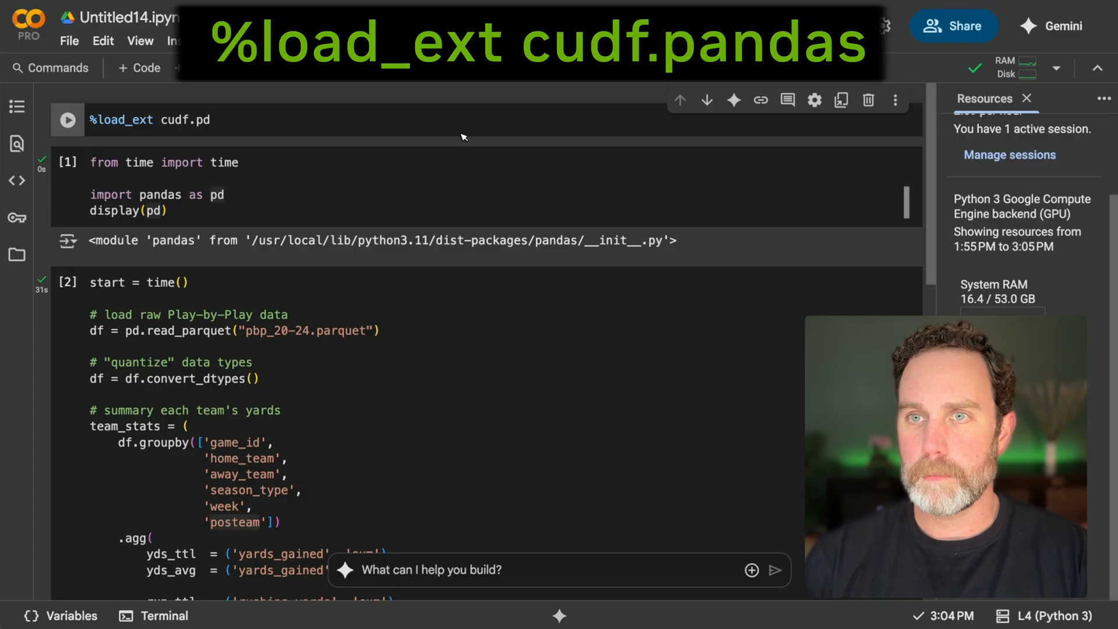
pyautogui.write('and')
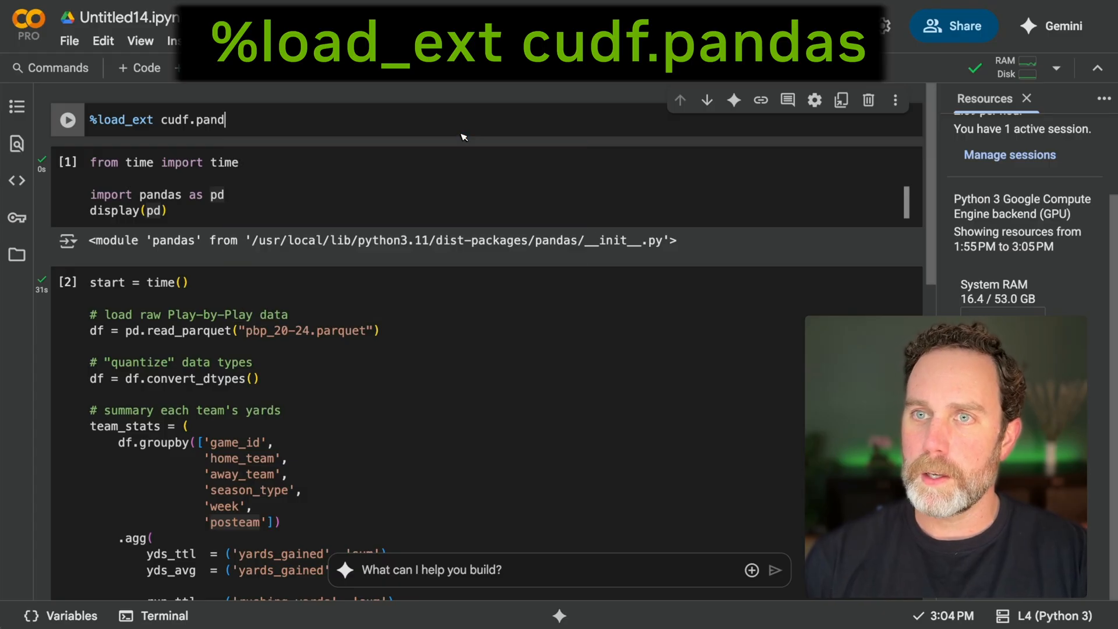
pyautogui.click(68, 118)
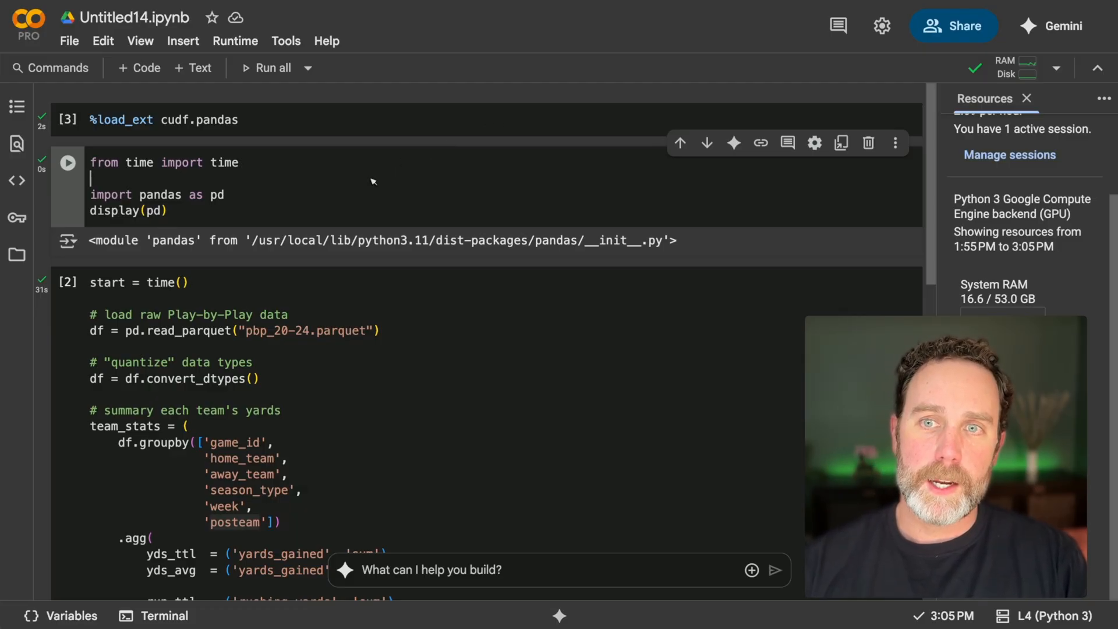
# Highlight the pandas module install path in the import cell's output.
pyautogui.doubleClick(262, 240)
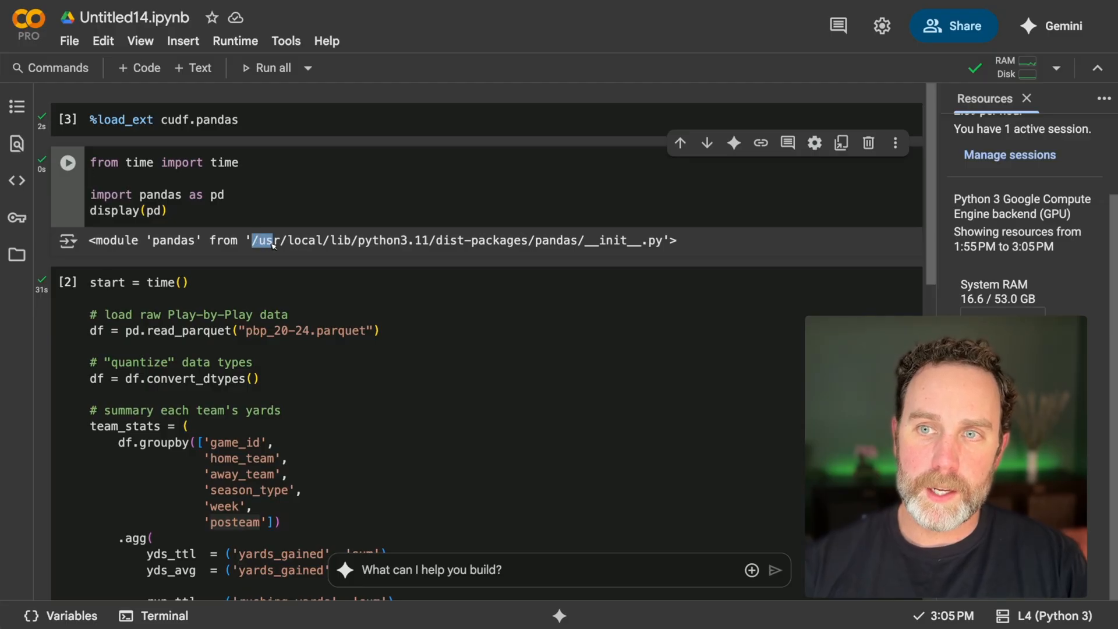
pyautogui.moveTo(252, 239); pyautogui.dragTo(460, 240)
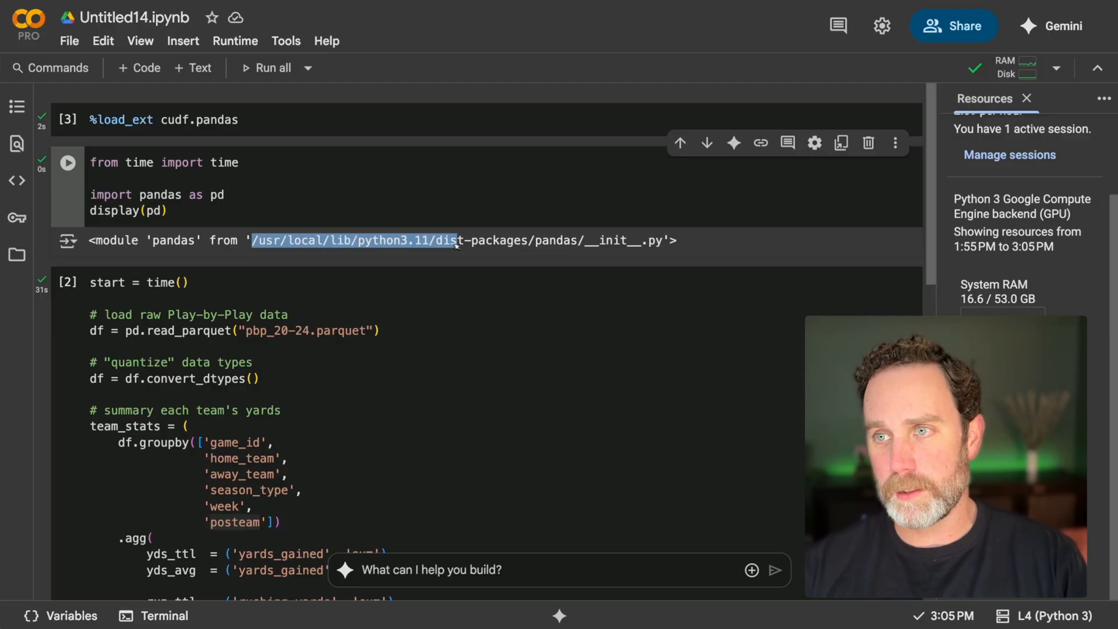
pyautogui.moveTo(453, 240); pyautogui.dragTo(638, 240)
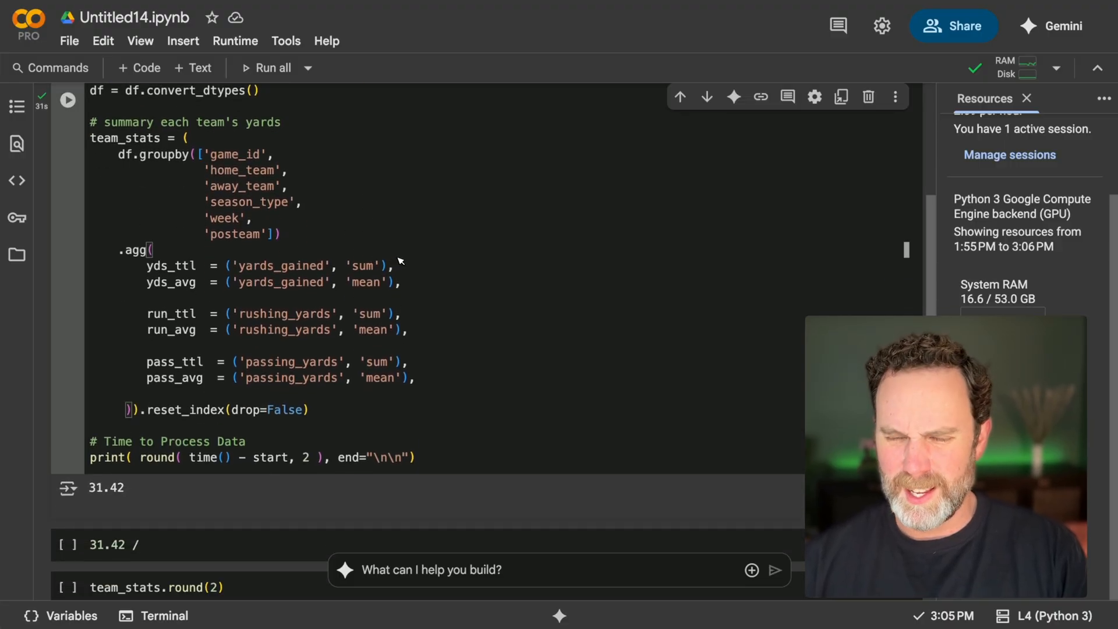
pyautogui.click(67, 100)
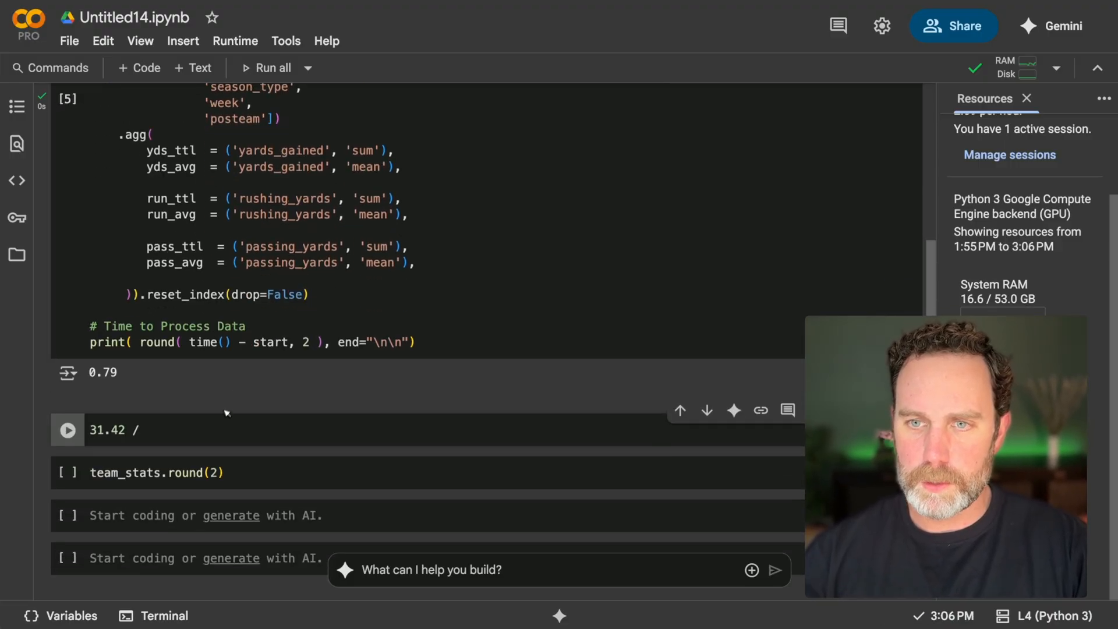
pyautogui.write('0.79')
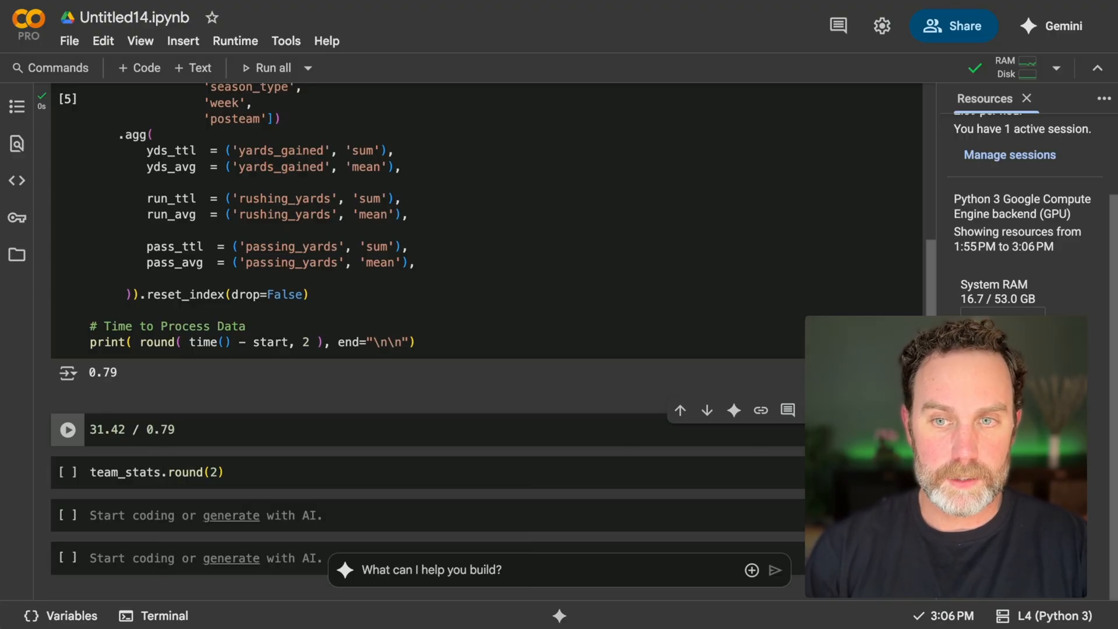
pyautogui.click(68, 429)
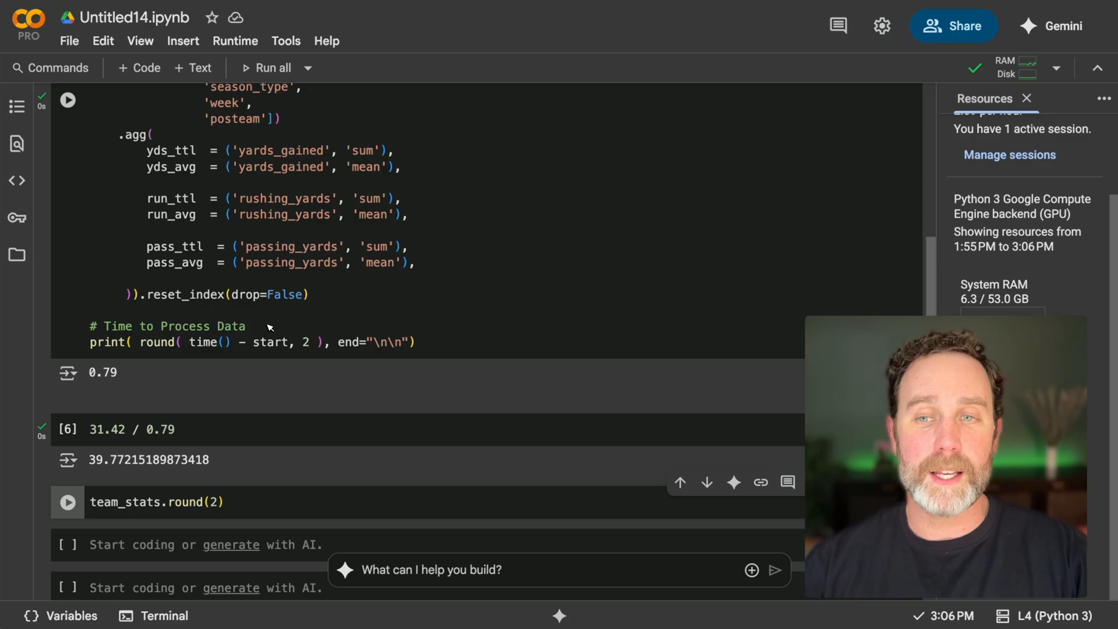
pyautogui.scroll(-3)
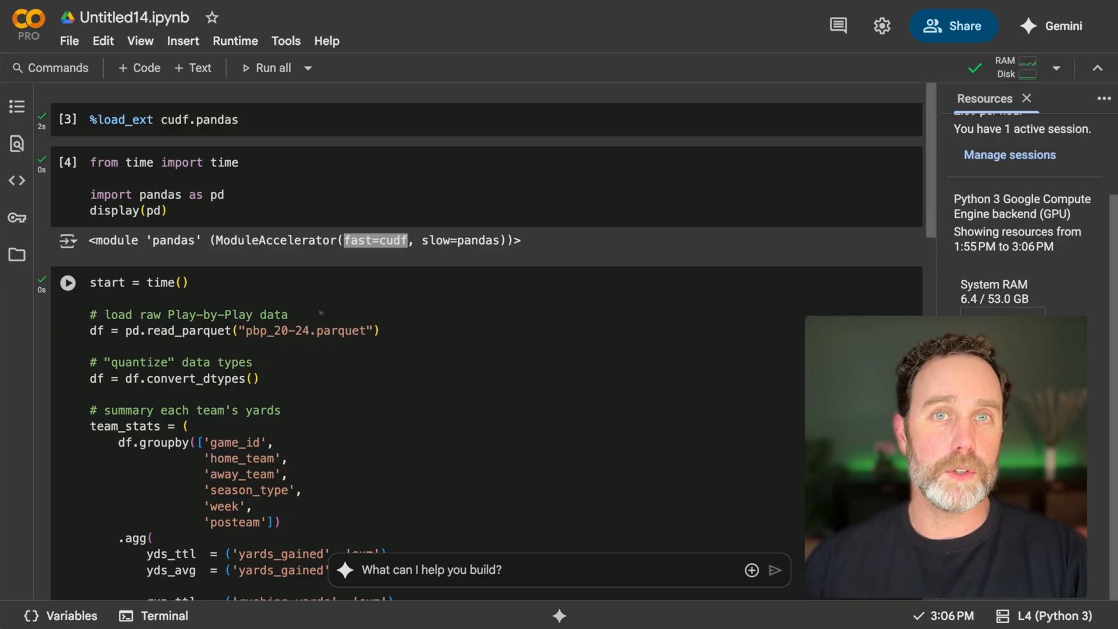
pyautogui.moveTo(325, 315)
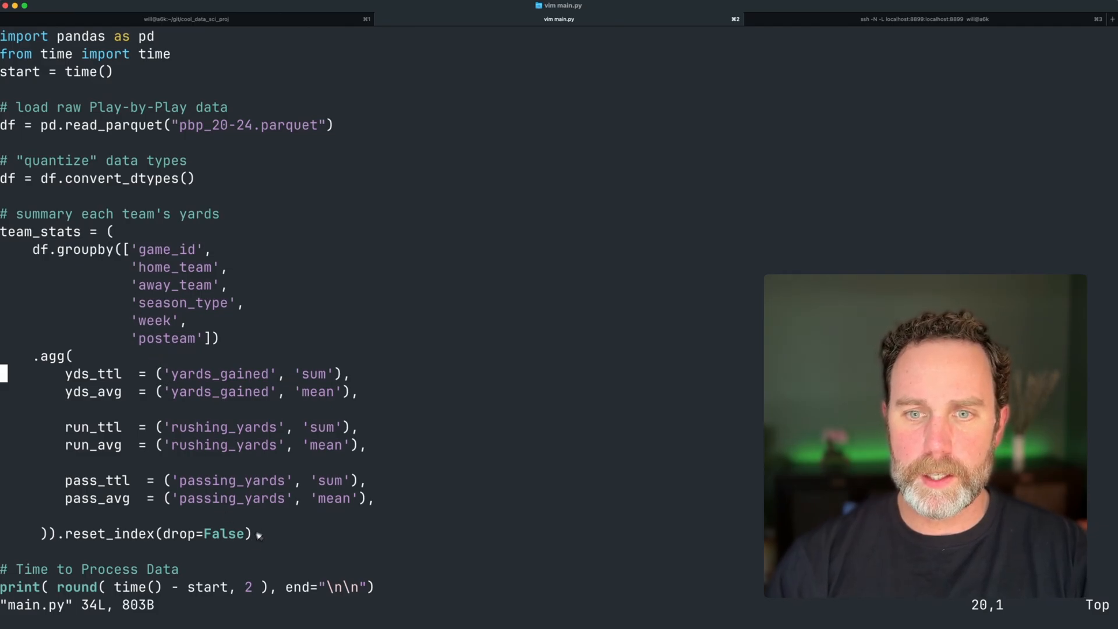
# Write main.py in vim with :w.
pyautogui.write(':w')
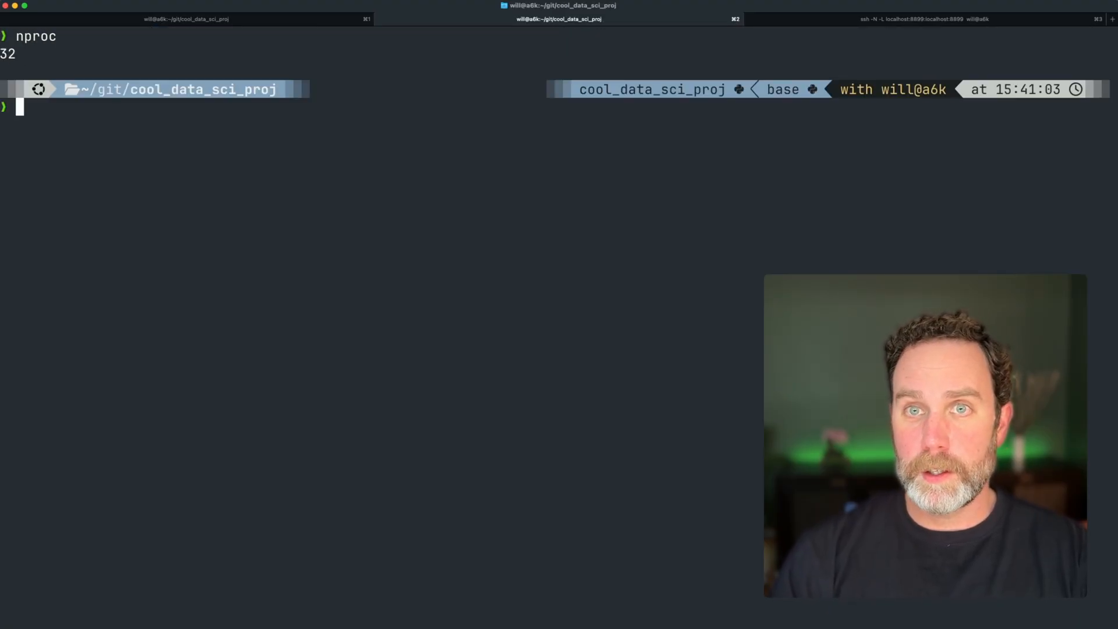
# Check memory with free -h, then start python main.py to time the plain pandas script.
pyautogui.write('f')
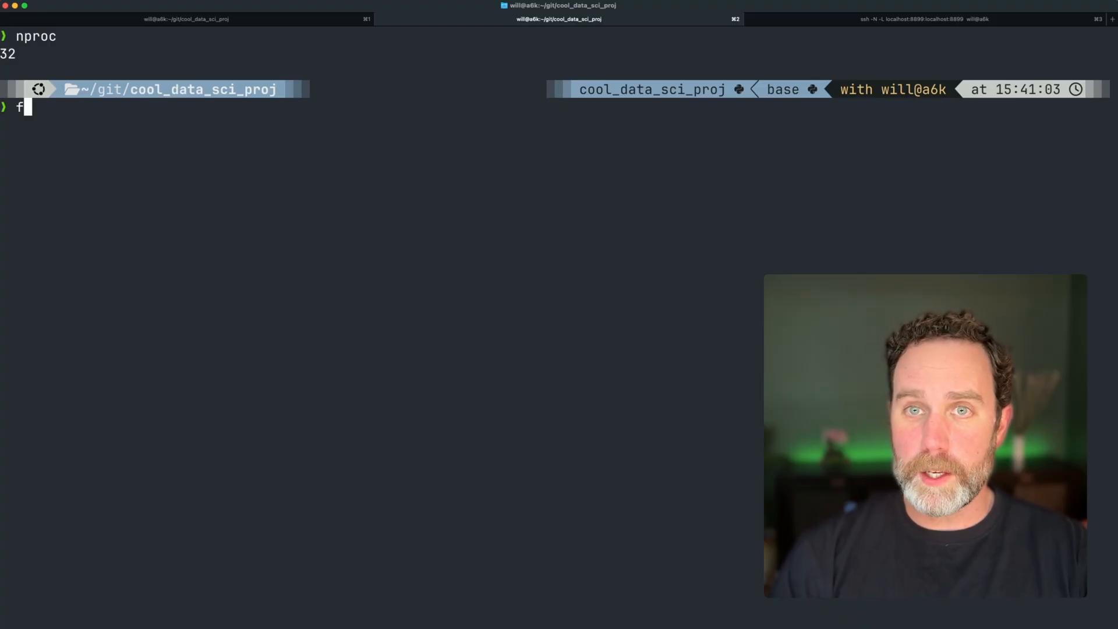
pyautogui.write('ree -h')
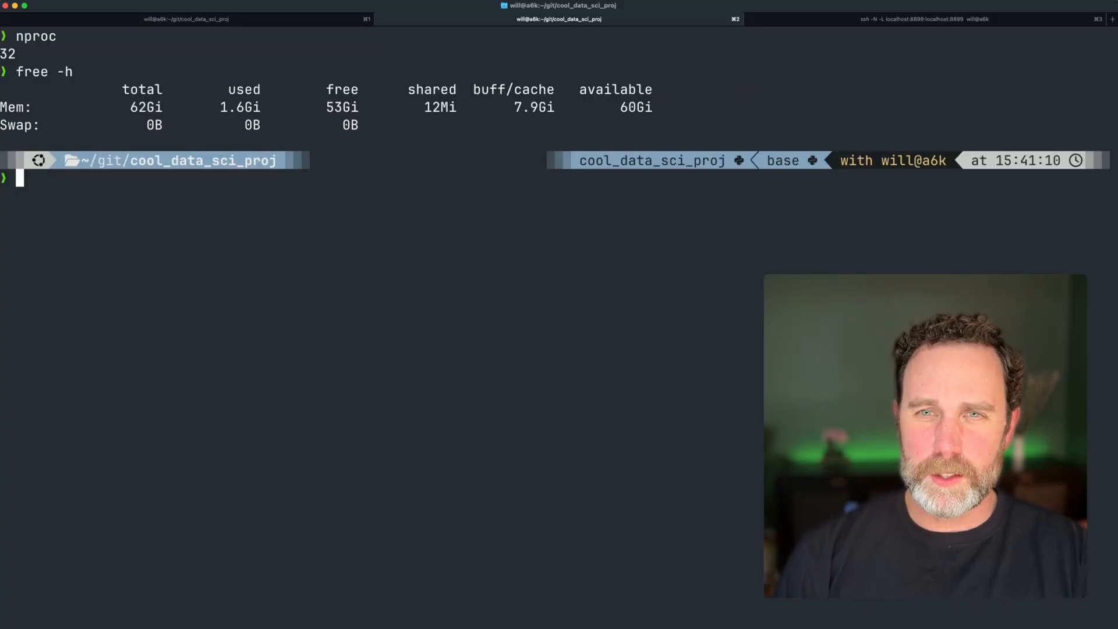
pyautogui.write('free -h')
pyautogui.write('p')
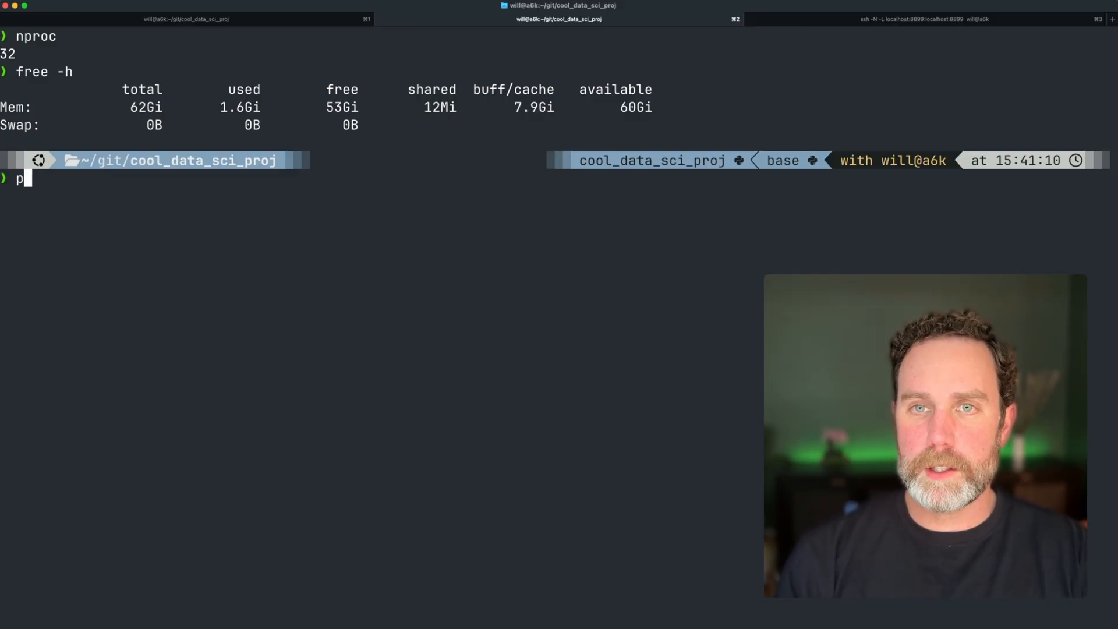
pyautogui.write('ython main.py')
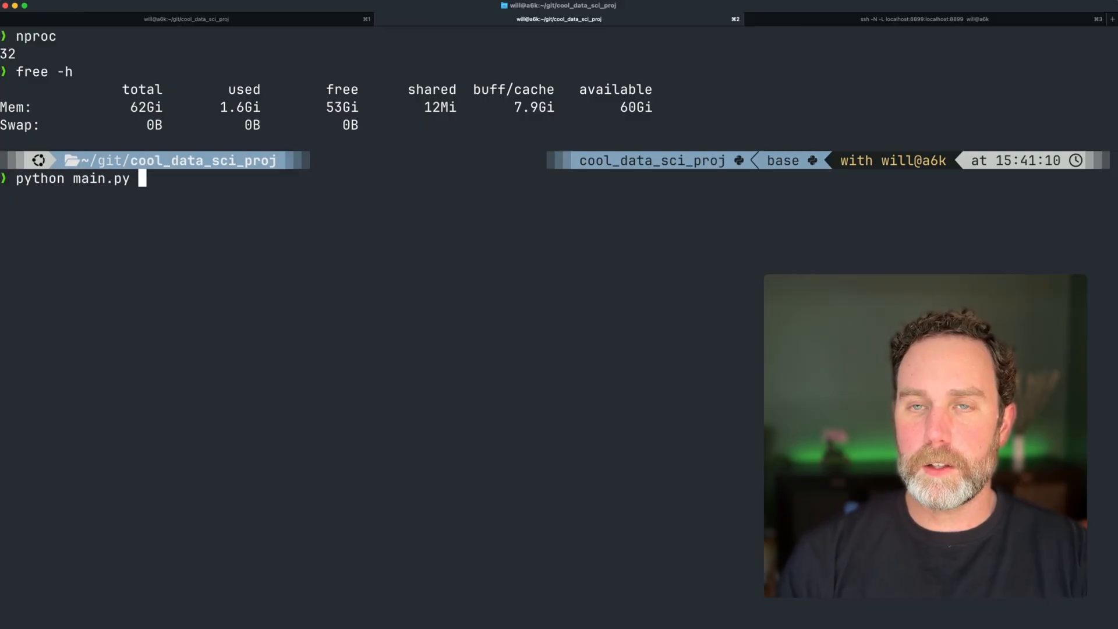
pyautogui.press('enter')
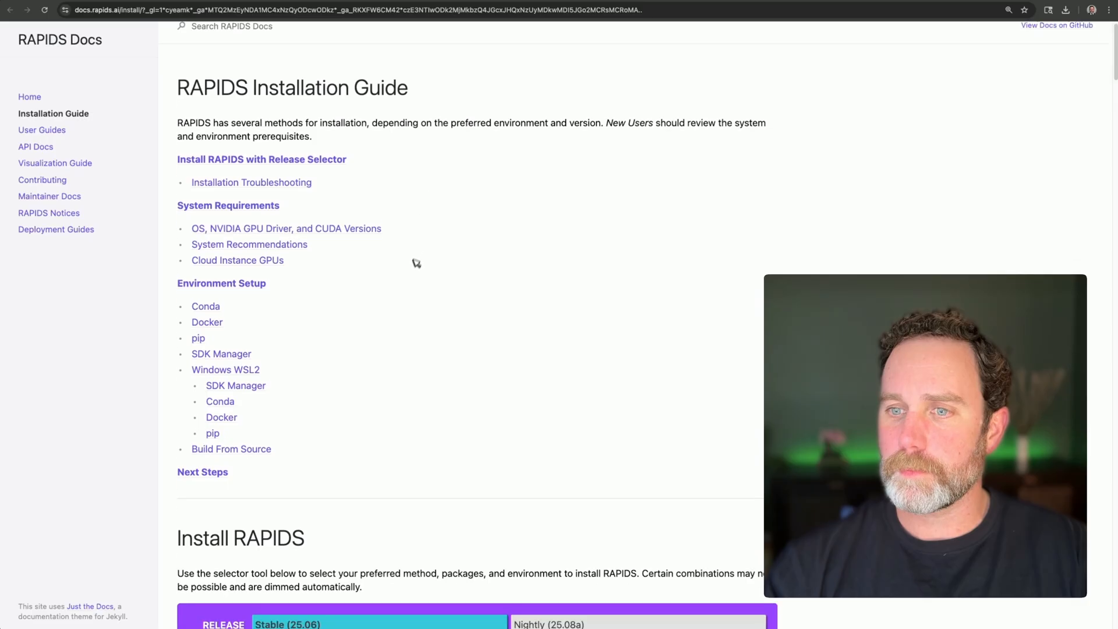
# Scroll the RAPIDS Installation Guide page.
pyautogui.scroll(-3)
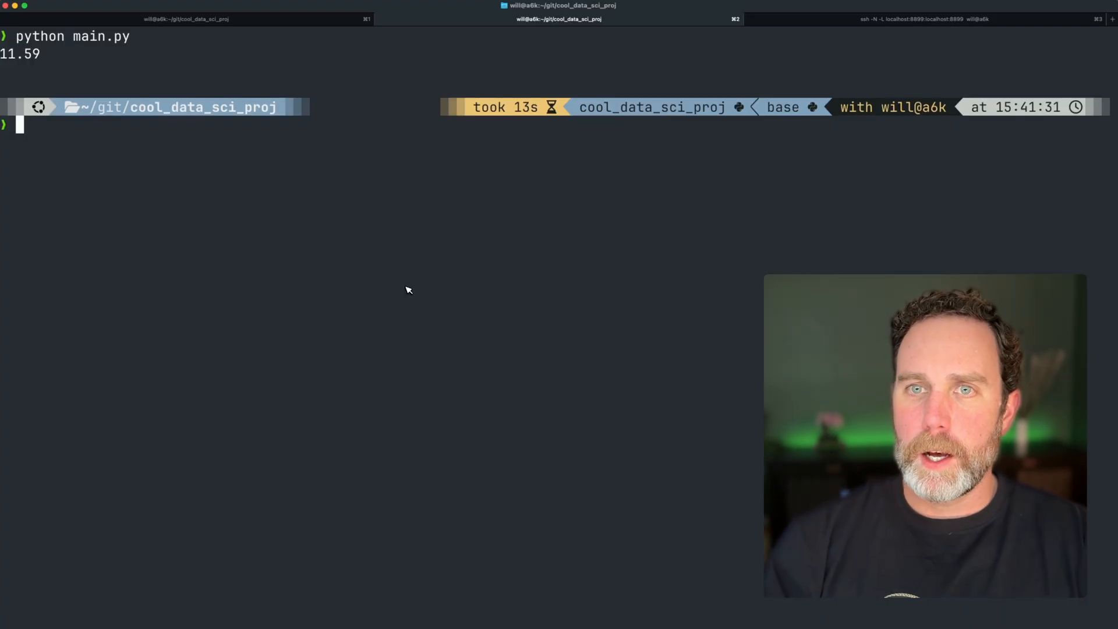
# Begin entering nvidia-smi to check the GPU status.
pyautogui.write('nvid')
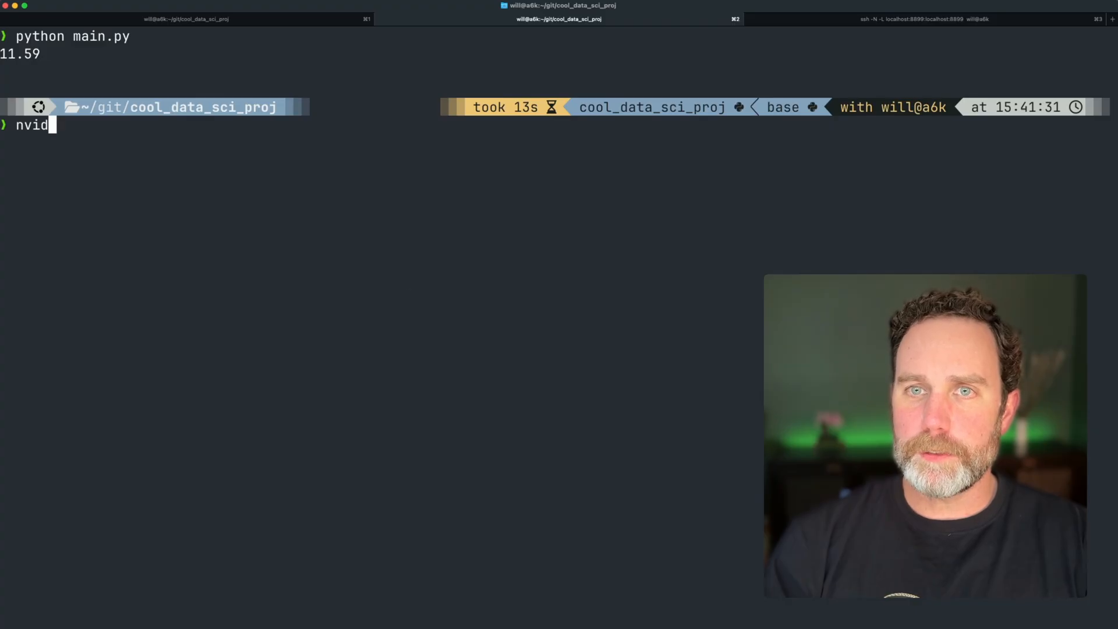
pyautogui.write('ia-sm')
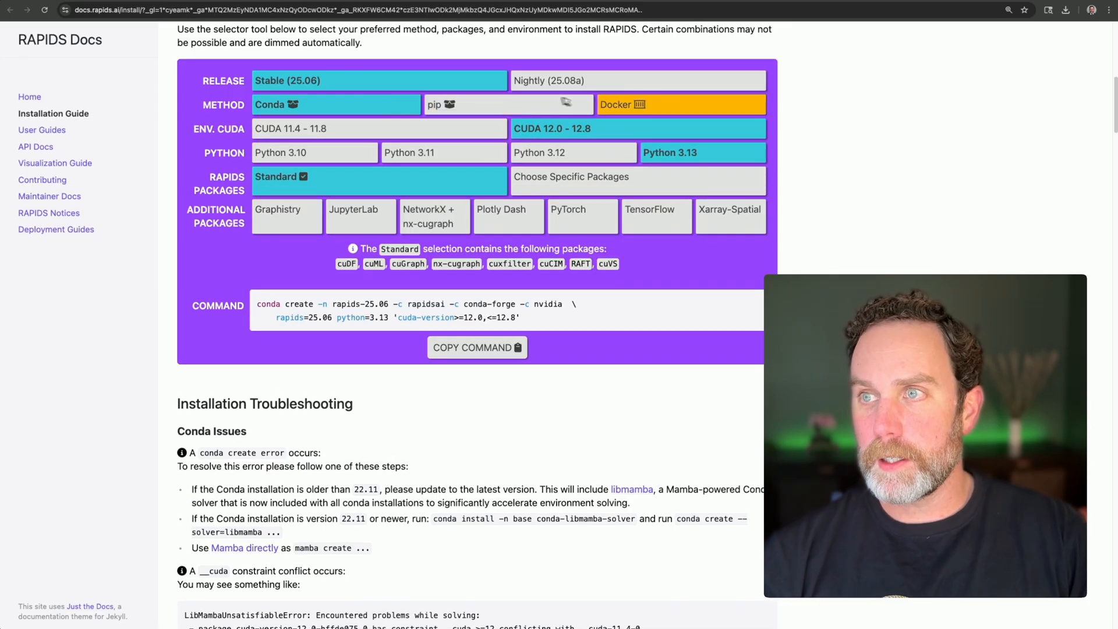
# Set the install selector to pip with specific packages, narrowing the selection to cuDF on CUDA 12.
pyautogui.click(507, 104)
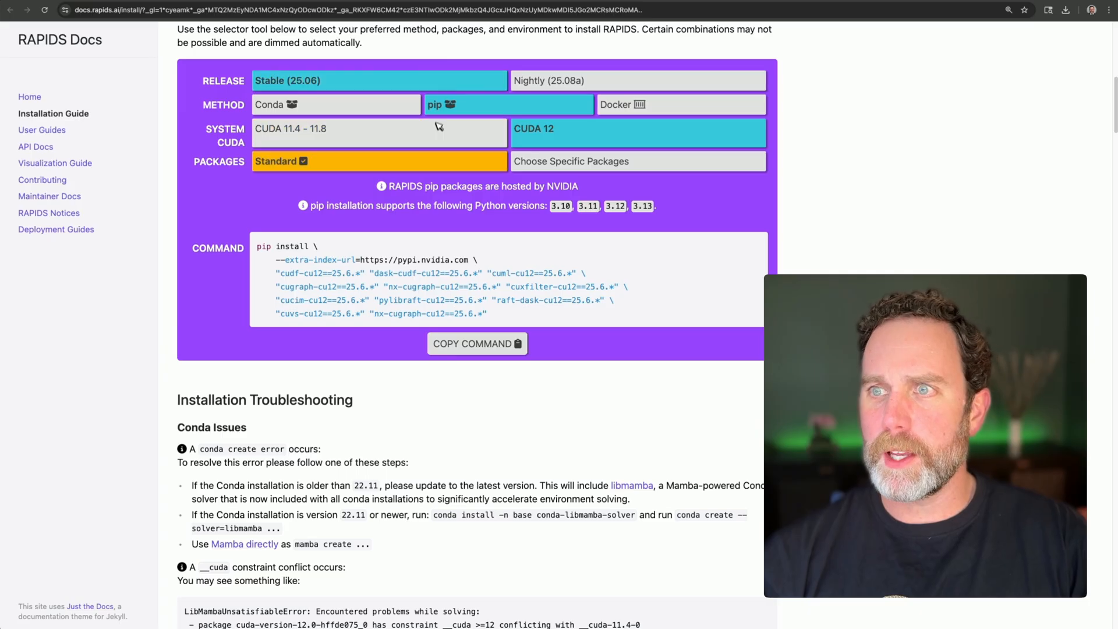
pyautogui.click(637, 161)
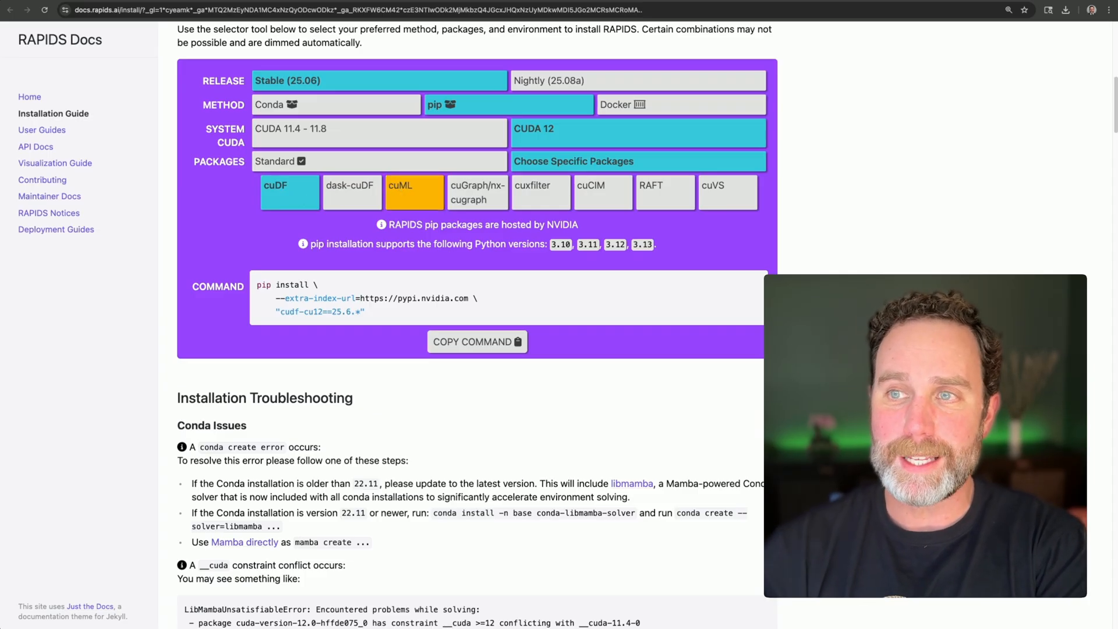
pyautogui.click(540, 192)
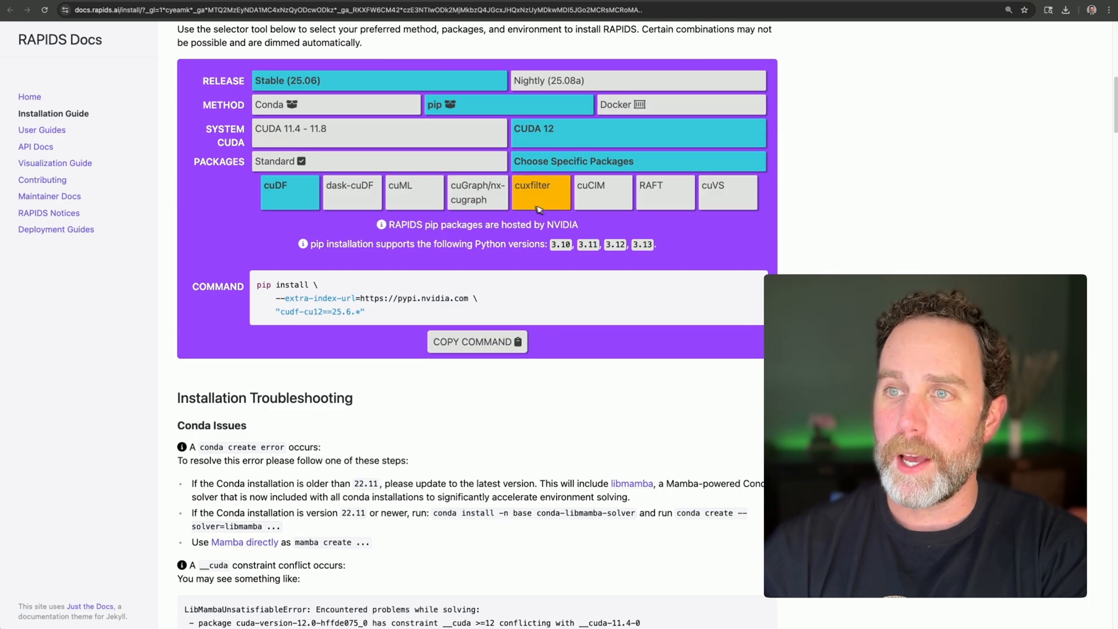
pyautogui.click(477, 193)
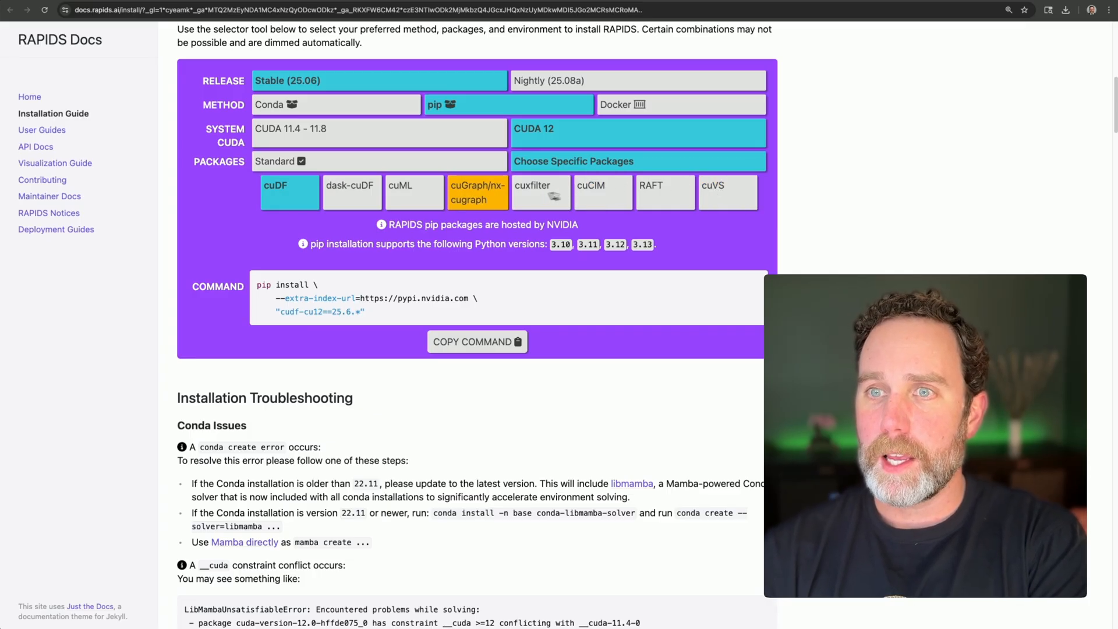
pyautogui.click(476, 193)
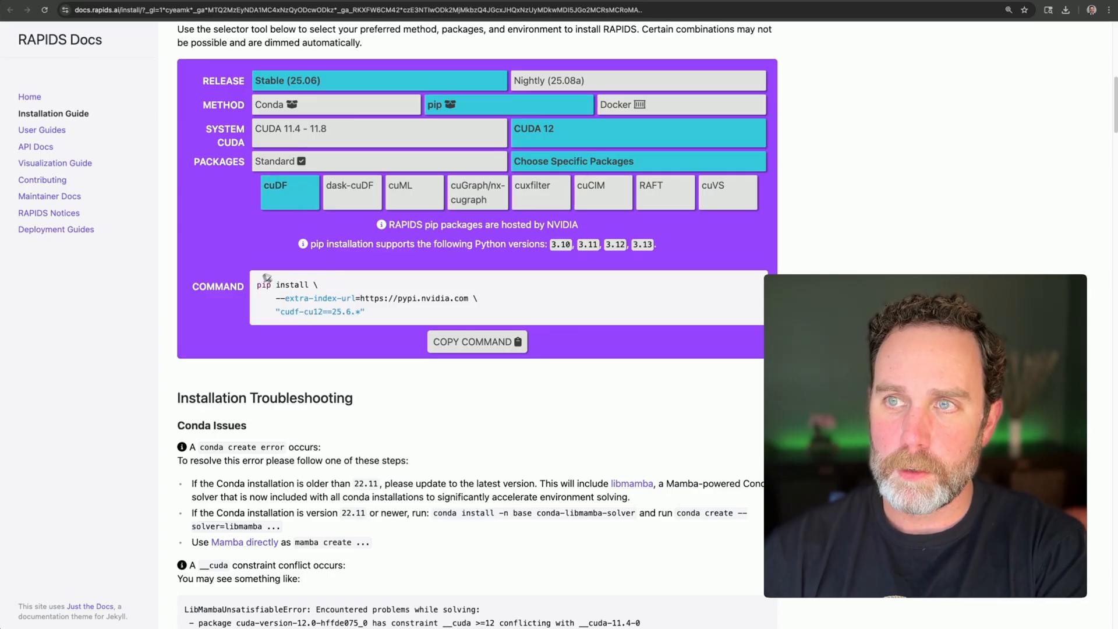
# Compare the conda and Docker options, then return to the pip command for only cuDF.
pyautogui.click(336, 103)
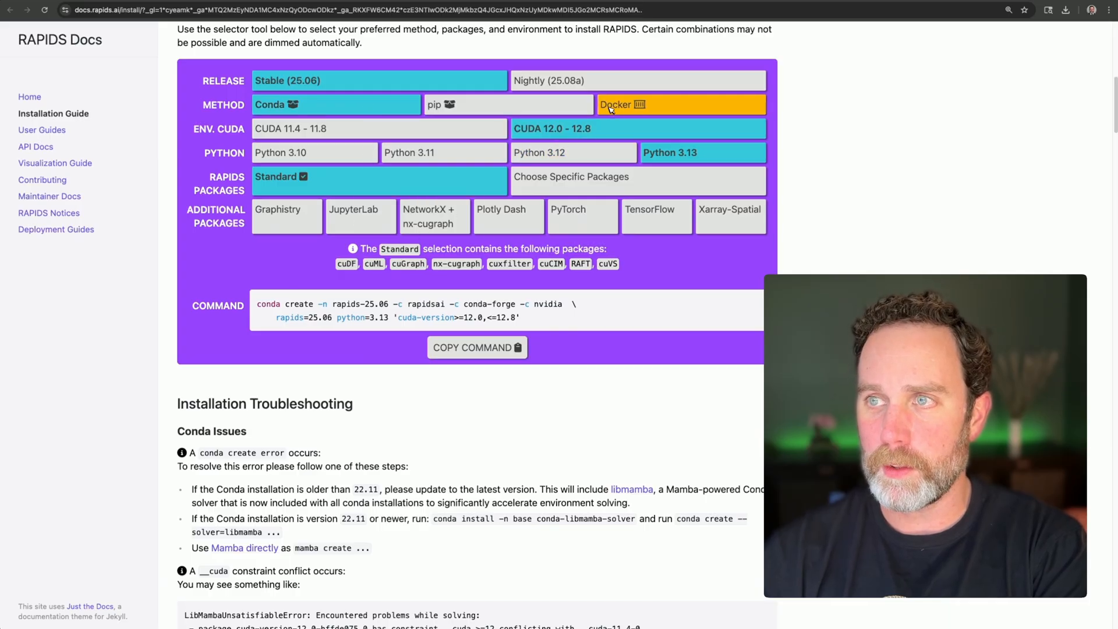
pyautogui.click(678, 104)
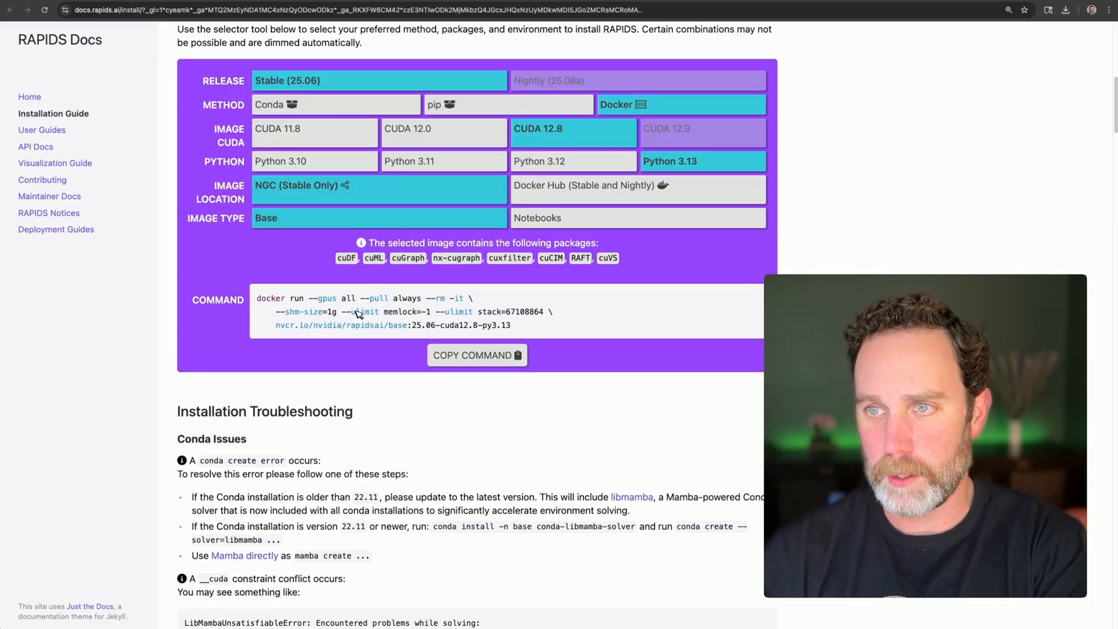
pyautogui.click(508, 104)
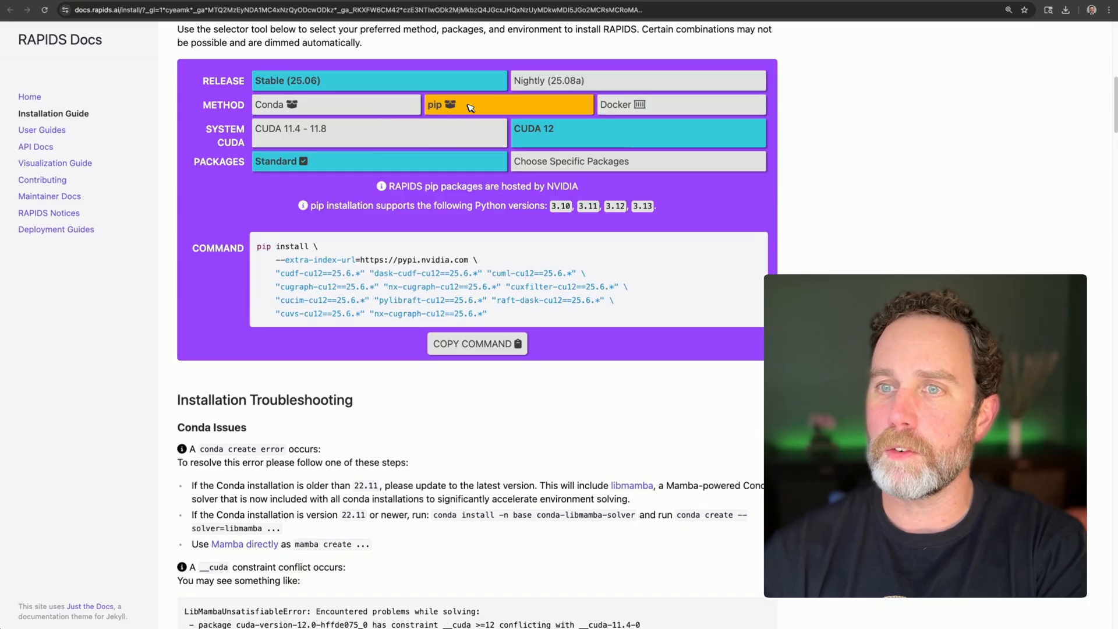
pyautogui.click(636, 161)
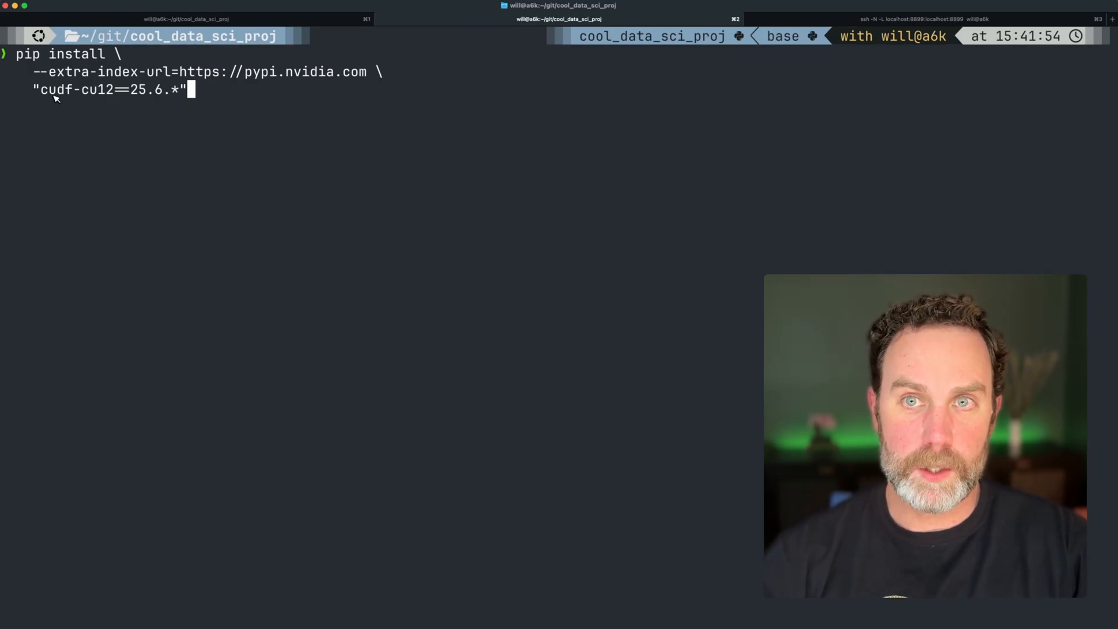
pyautogui.moveTo(107, 91)
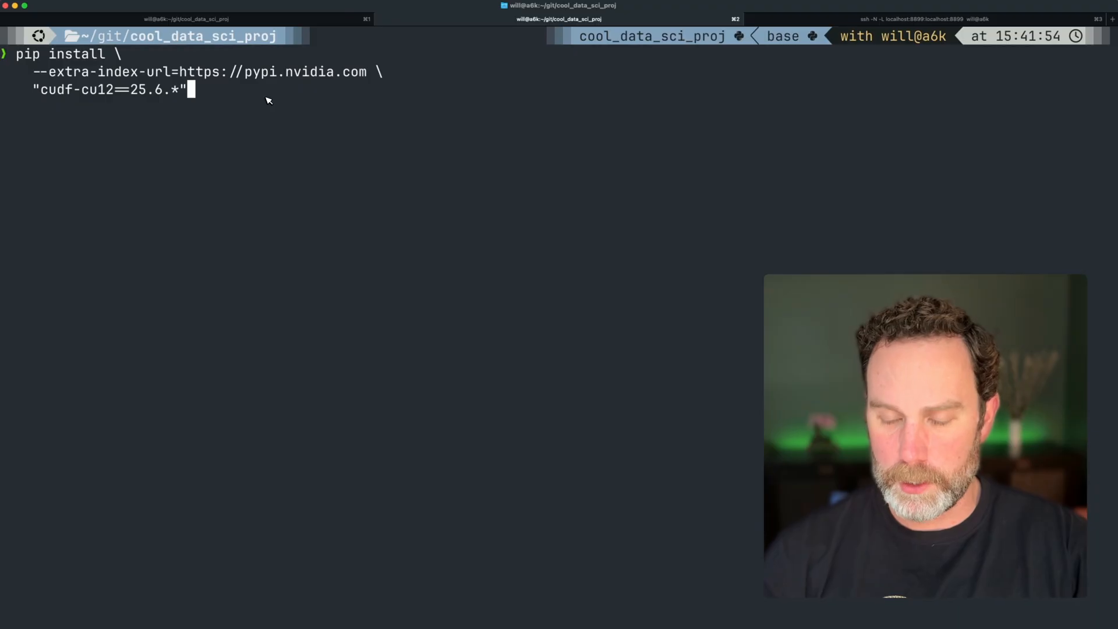
# Run the pip install cudf-cu12 command, then rerun python main.py, reporting 11.44 seconds.
pyautogui.press('Return')
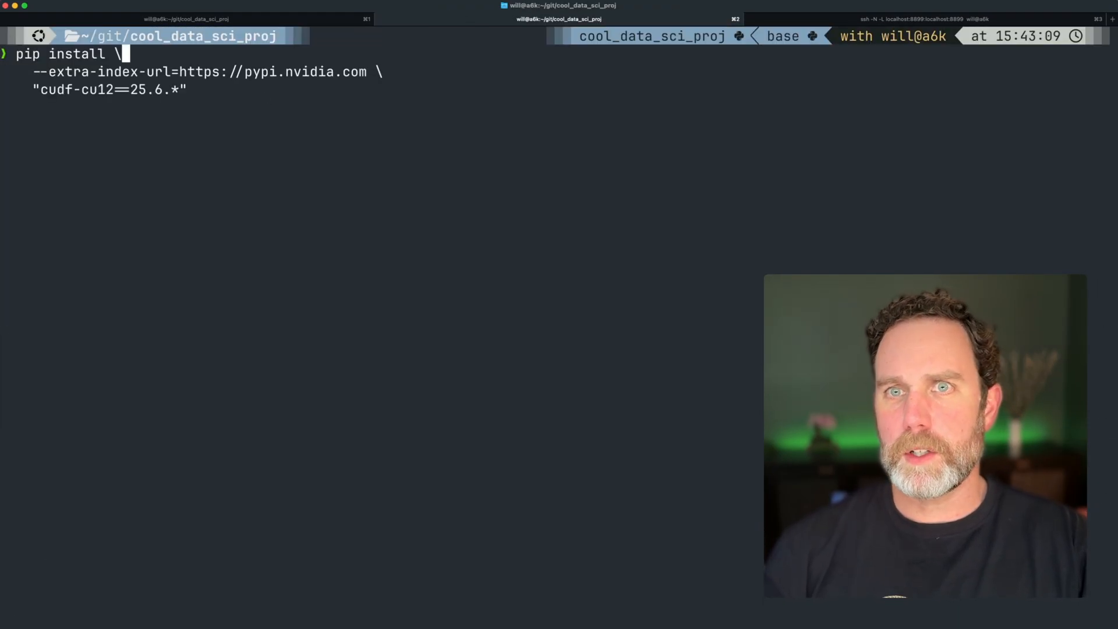
pyautogui.write('python main.py')
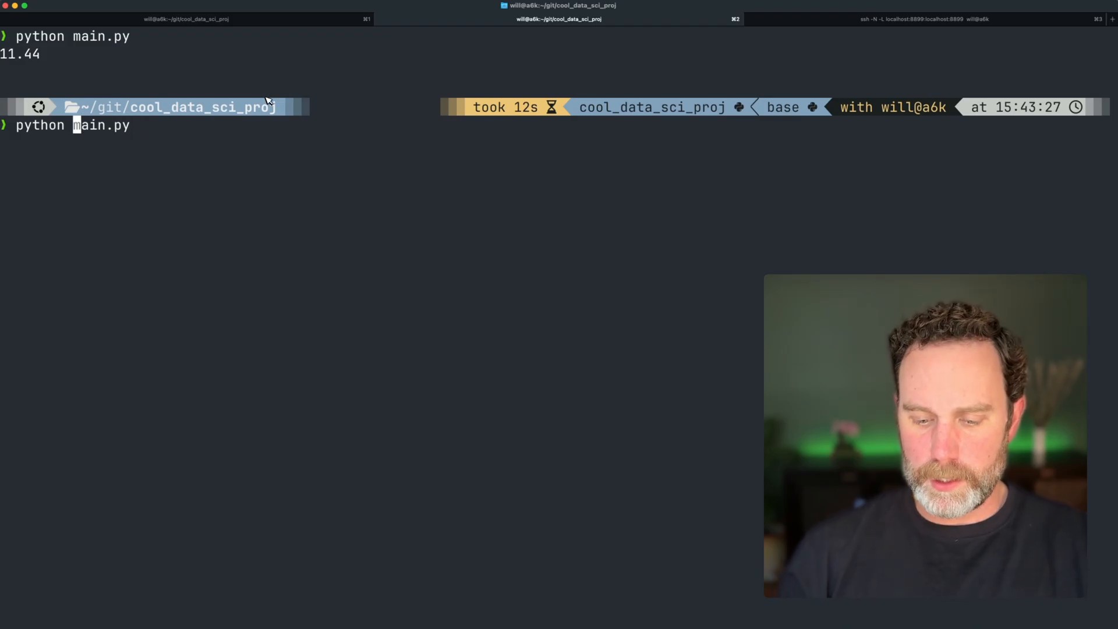
# Run python -m cudf.pandas main.py, finishing in 0.59 seconds.
pyautogui.write('-m')
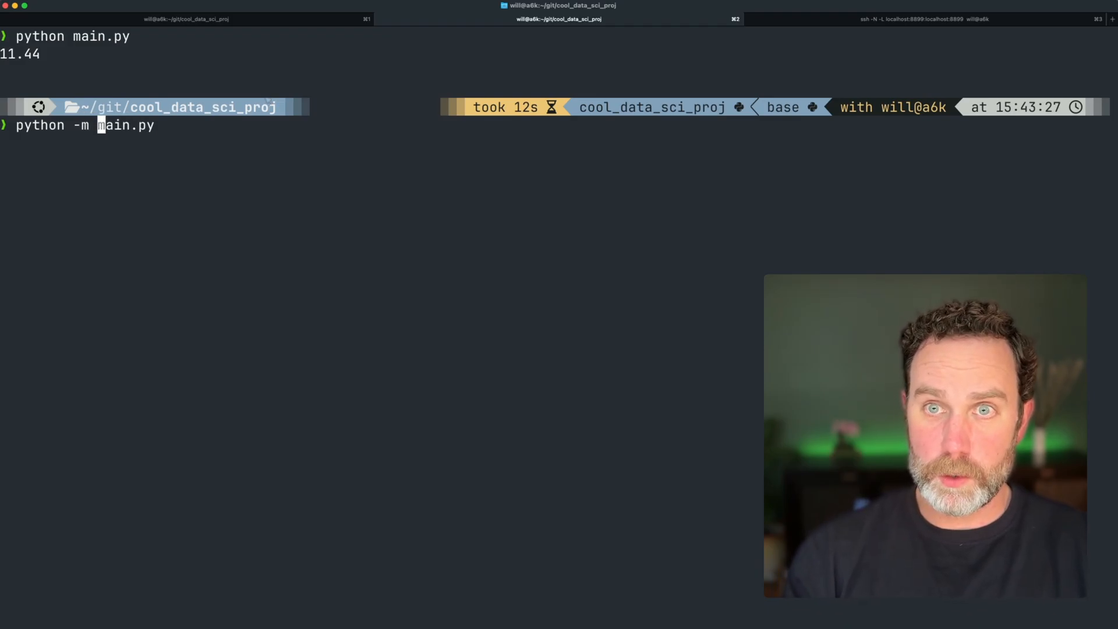
pyautogui.write('cudf')
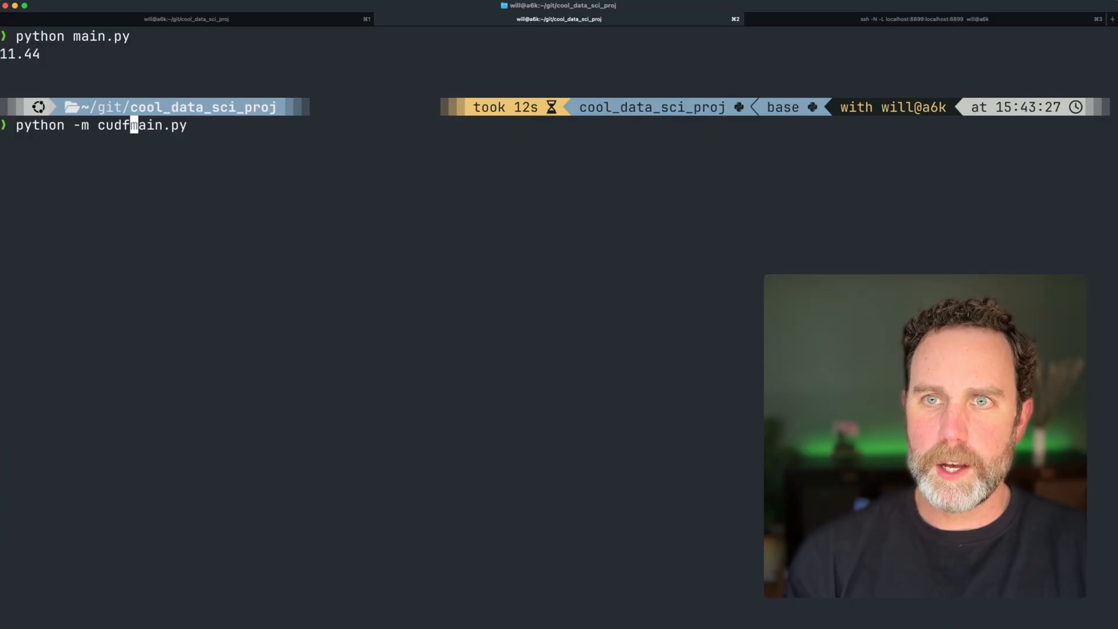
pyautogui.write('.pandas')
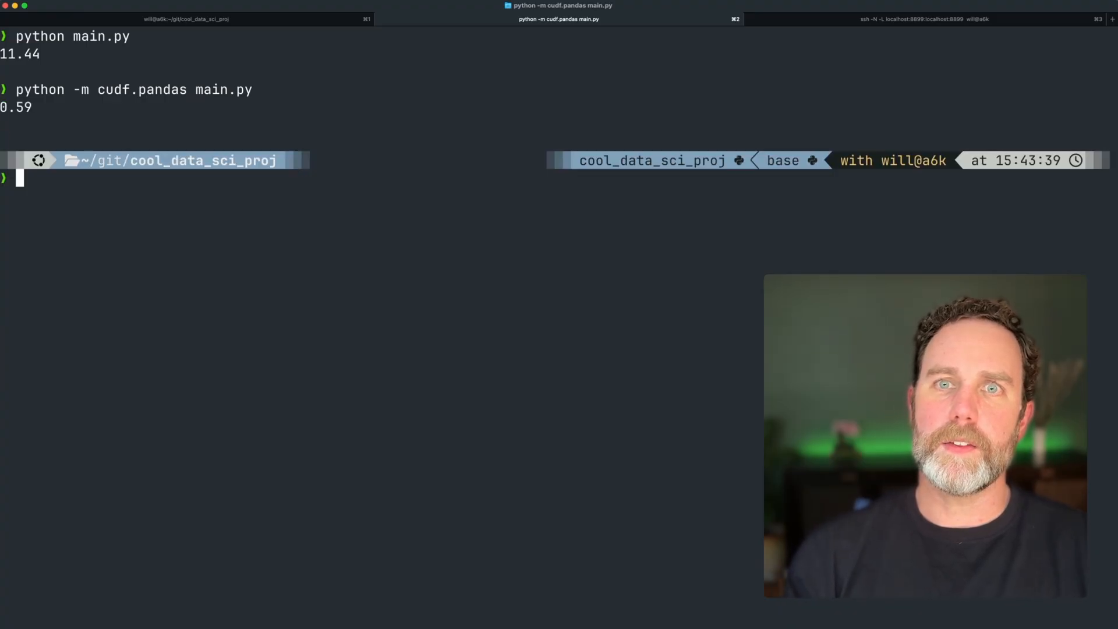
# Begin computing the speedup with echo $((11.44/0.59)).
pyautogui.write('e')
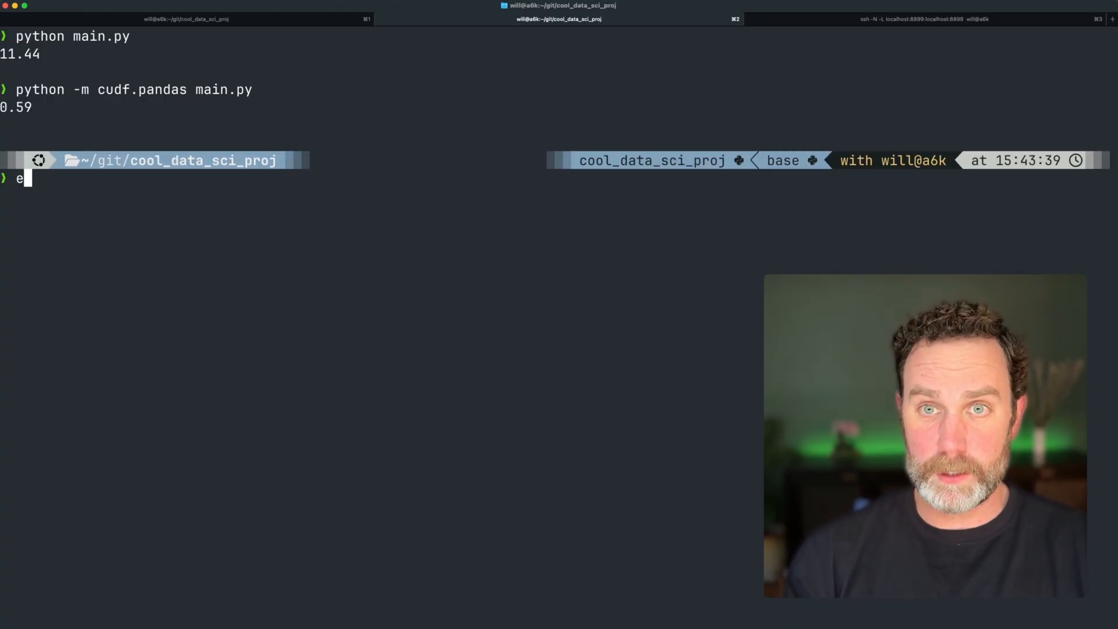
pyautogui.write('cho')
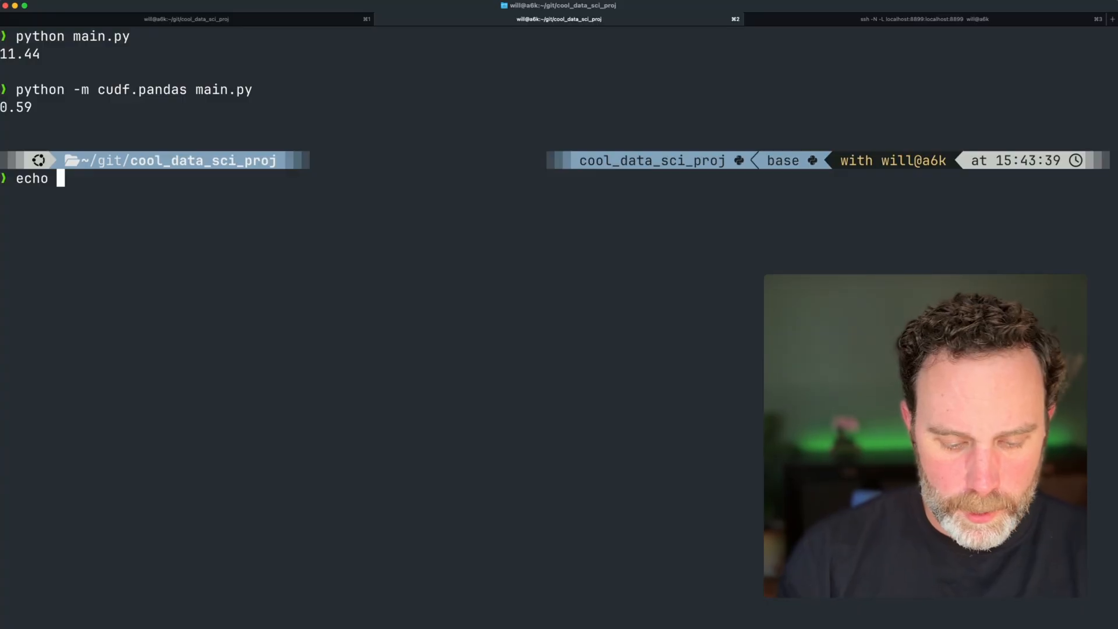
pyautogui.write('$((')
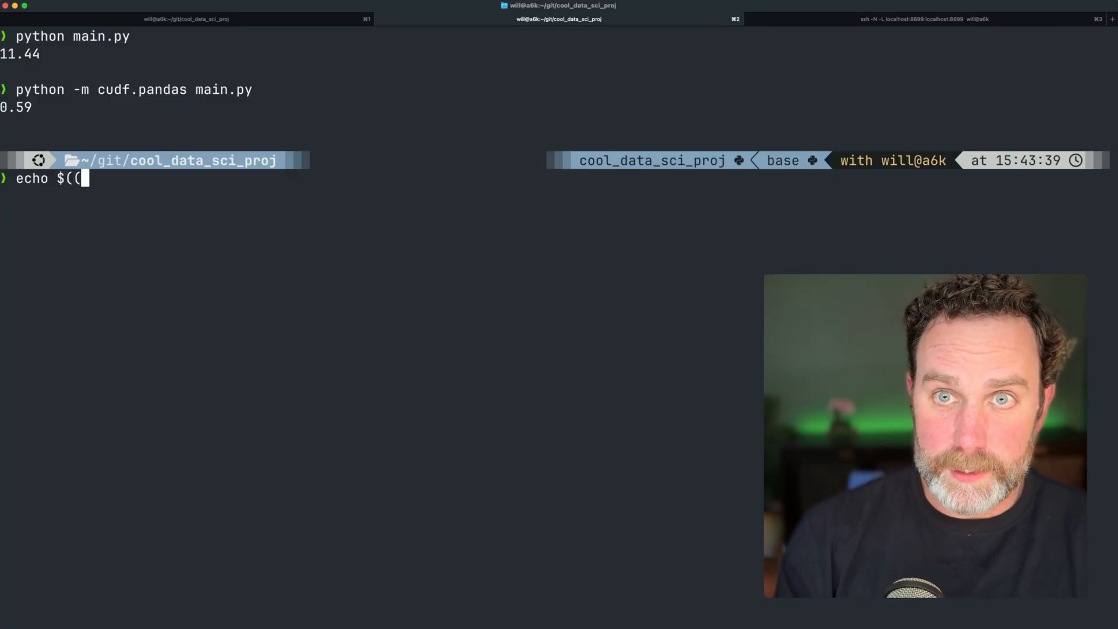
pyautogui.write('11.44')
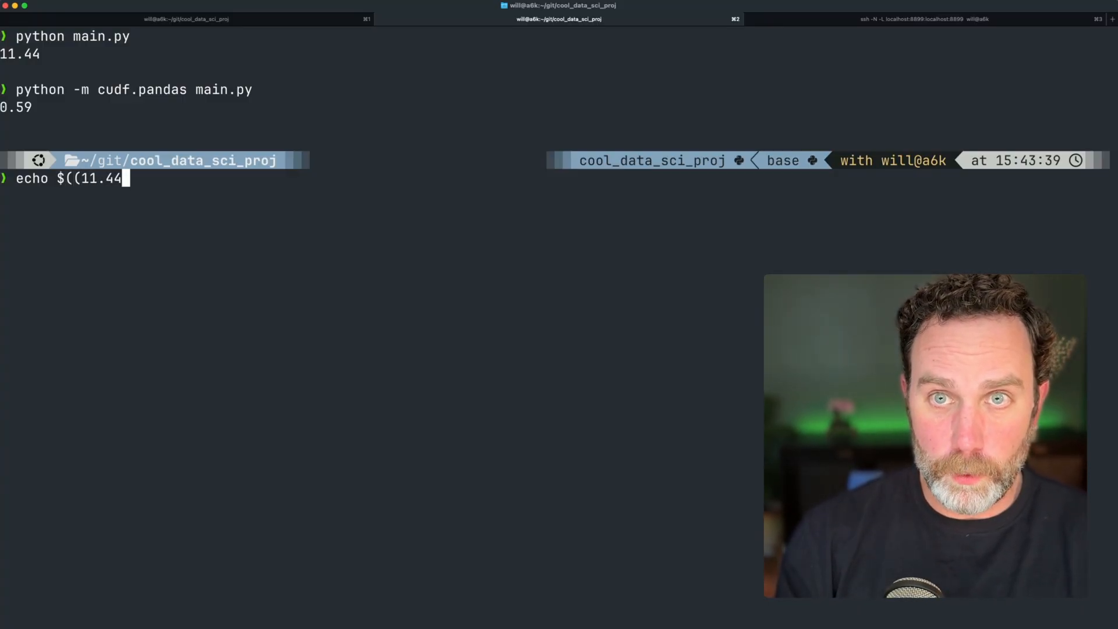
pyautogui.write('/0.5')
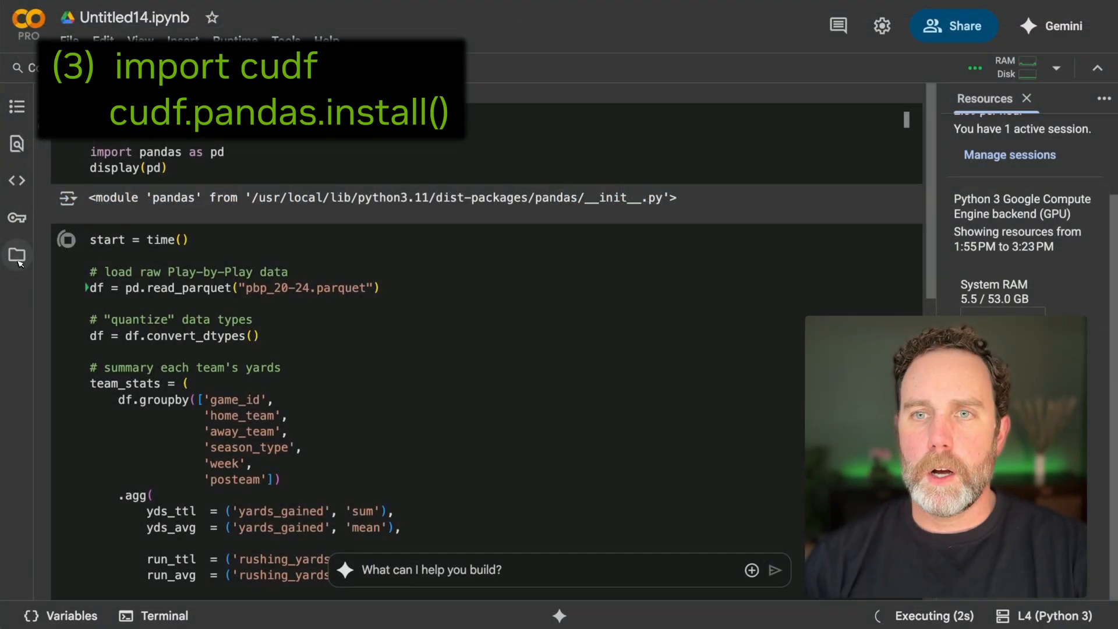
# Run the notebook's import and timed groupby cells, yielding a 31.47 s processing time.
pyautogui.click(18, 255)
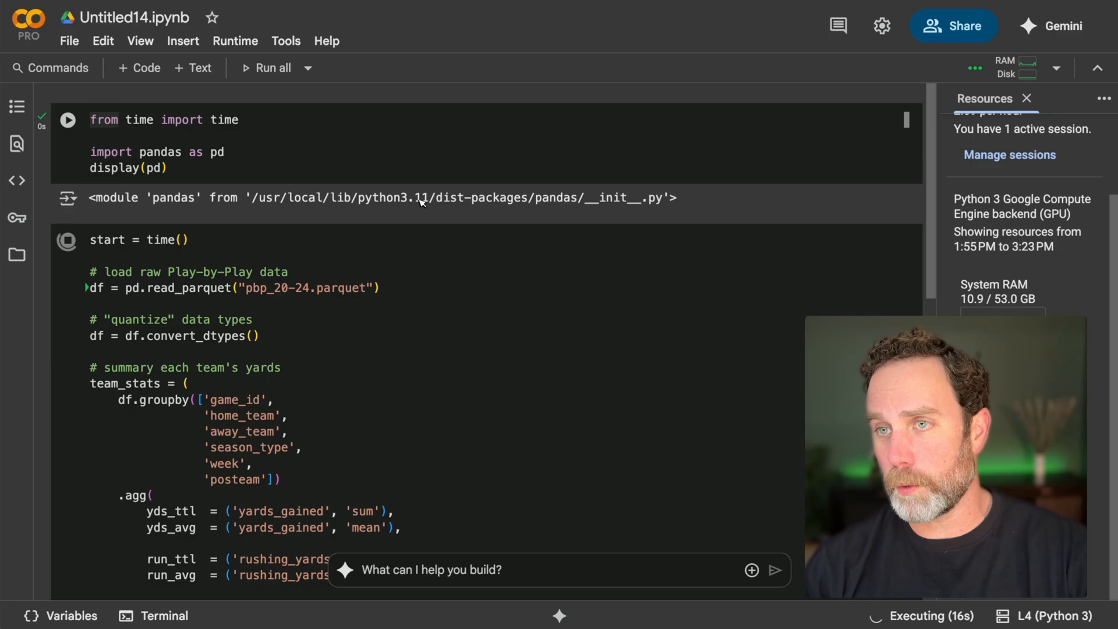
pyautogui.scroll(-3)
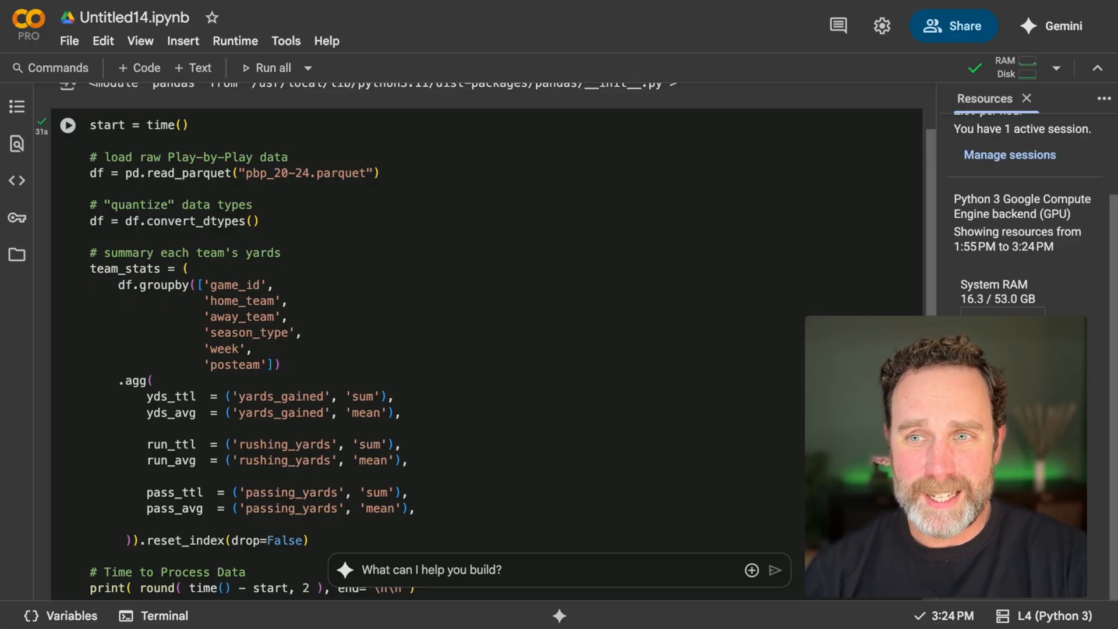
pyautogui.scroll(-3)
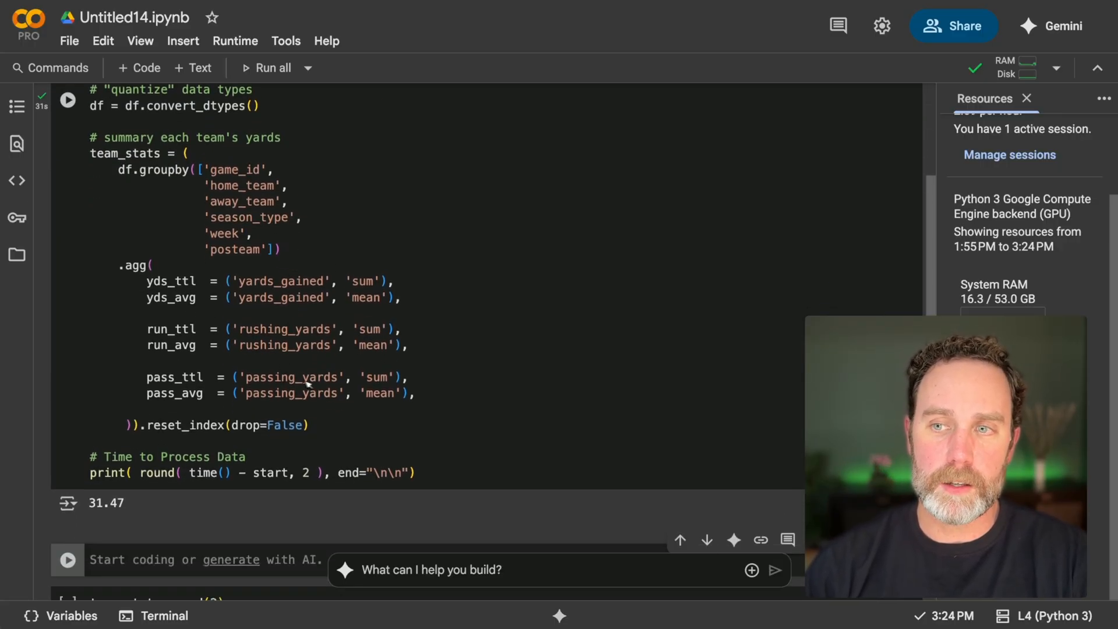
pyautogui.moveTo(269, 264)
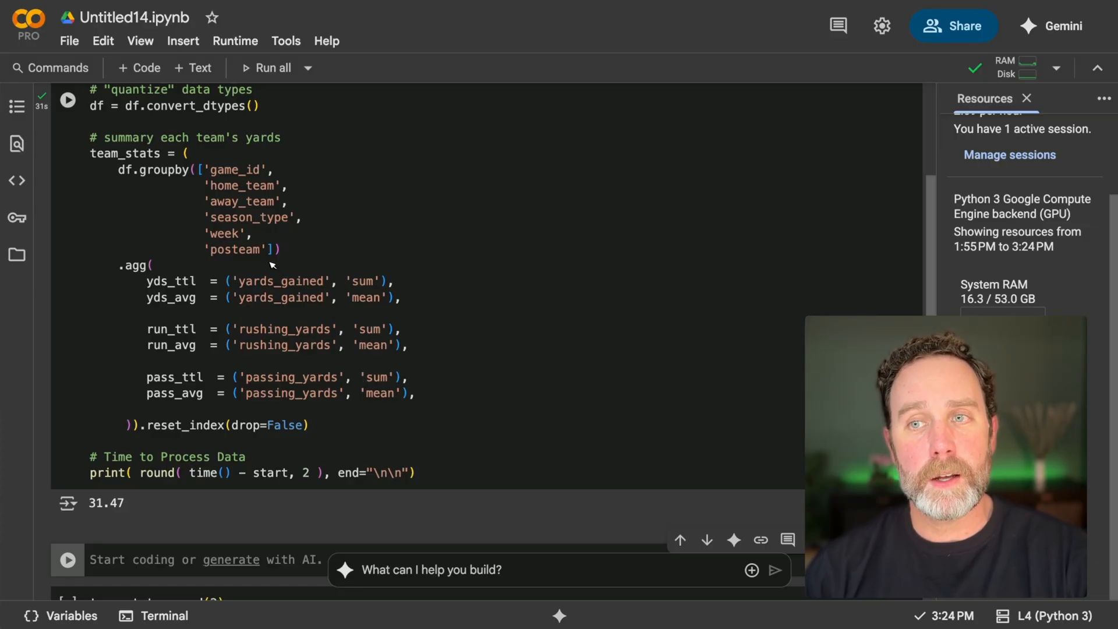
pyautogui.moveTo(267, 289)
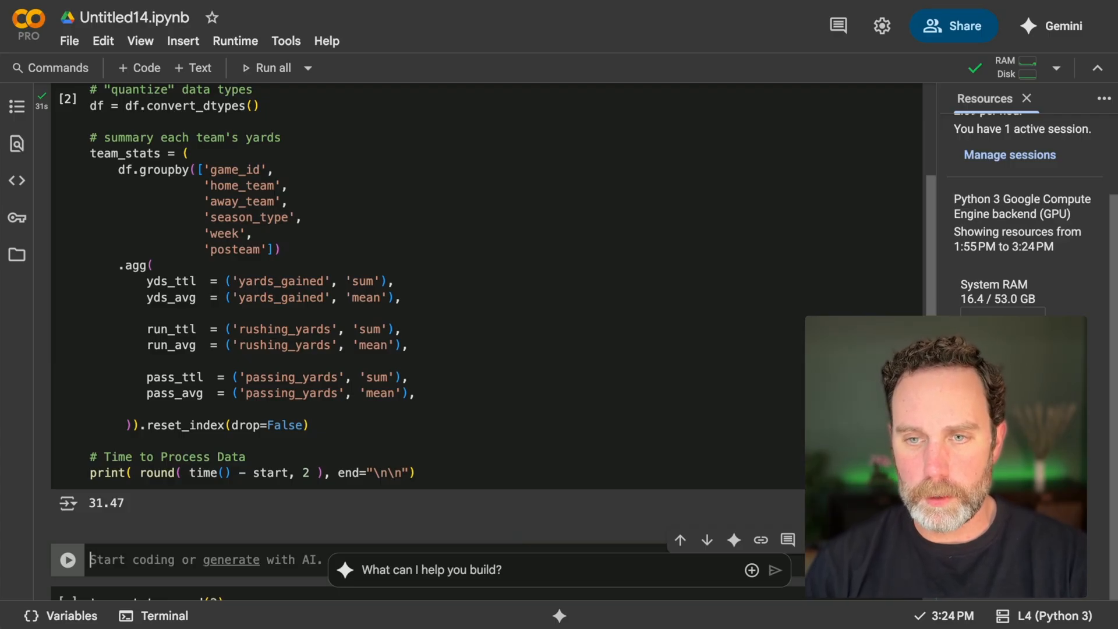
# Add a top cell with import cudf.pandas; cudf.pandas.install(), rerun to 0.84 s, and compute 31.47 / 0.84 ≈ 37.46x.
pyautogui.write('31.4')
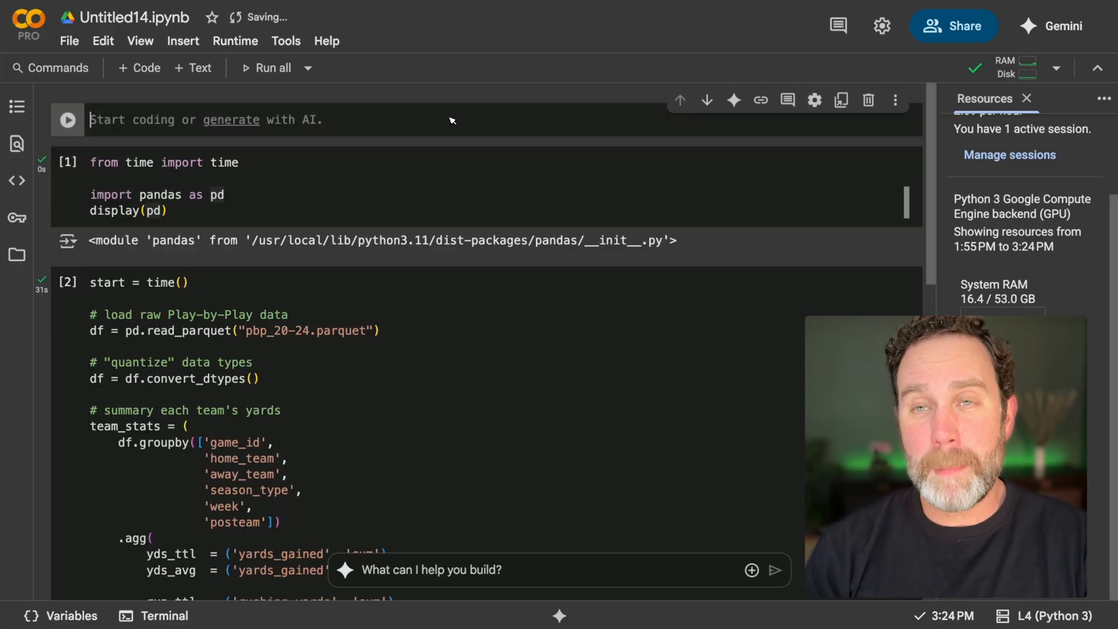
pyautogui.write('import cudf.pandas')
pyautogui.write('cudf.pandas.install()')
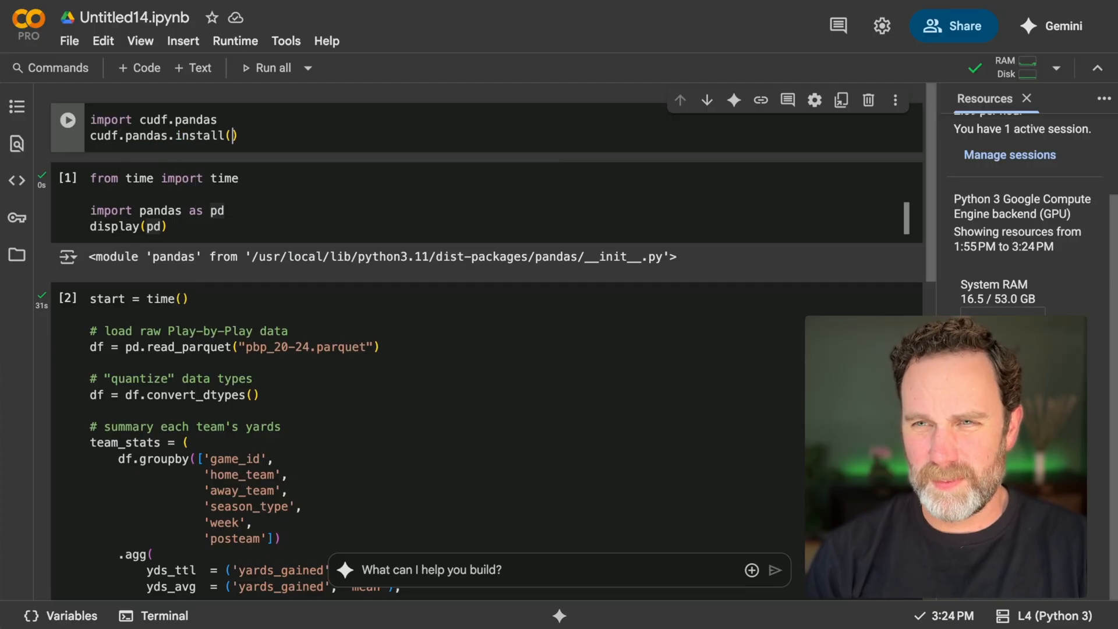
pyautogui.click(67, 119)
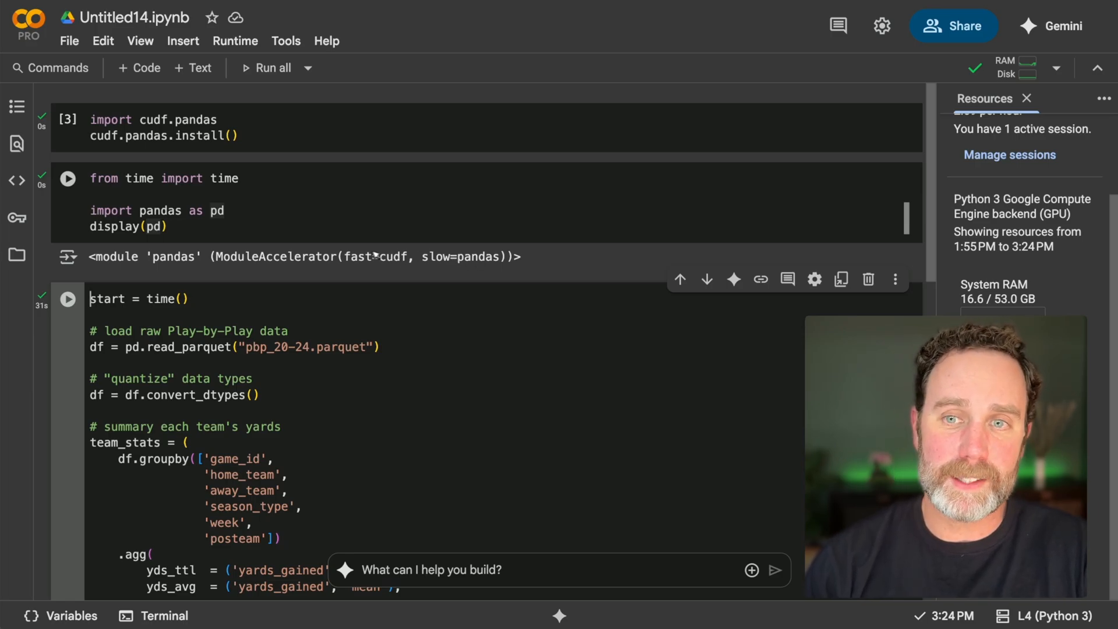
pyautogui.scroll(-3)
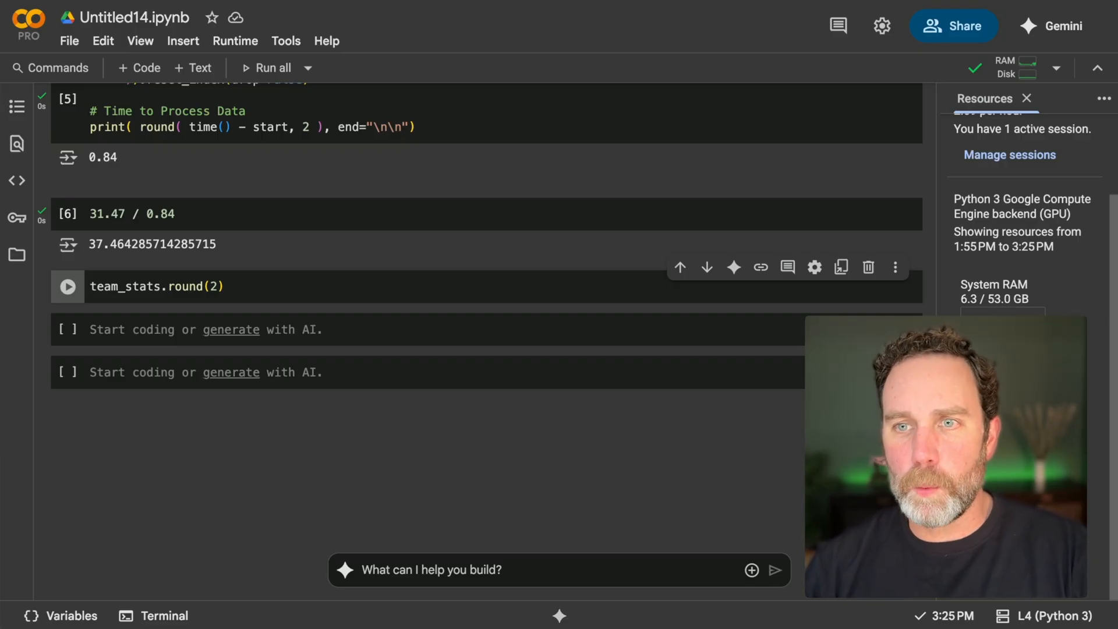
pyautogui.click(68, 287)
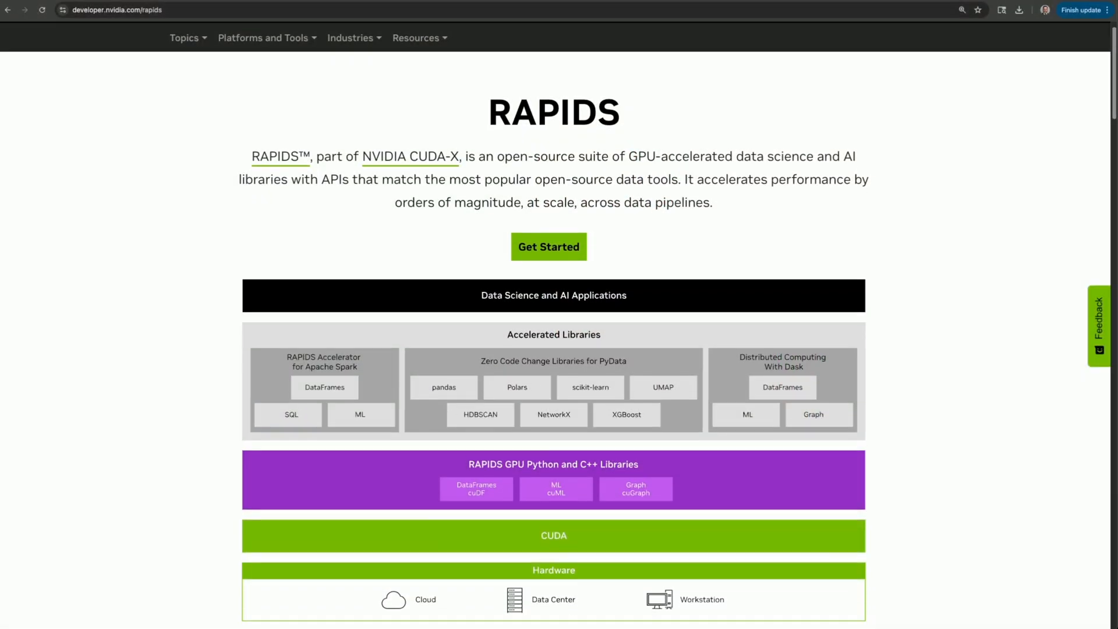
# View the RAPIDS Accelerated Libraries diagram and go to the rapidsai GitHub organization.
pyautogui.scroll(-3)
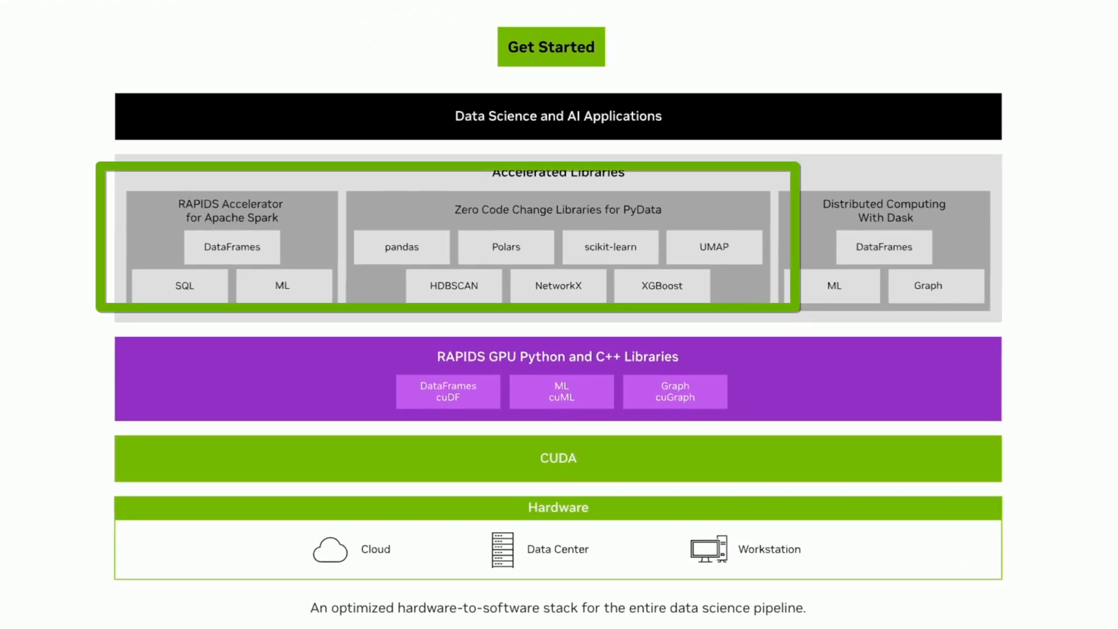
pyautogui.click(550, 46)
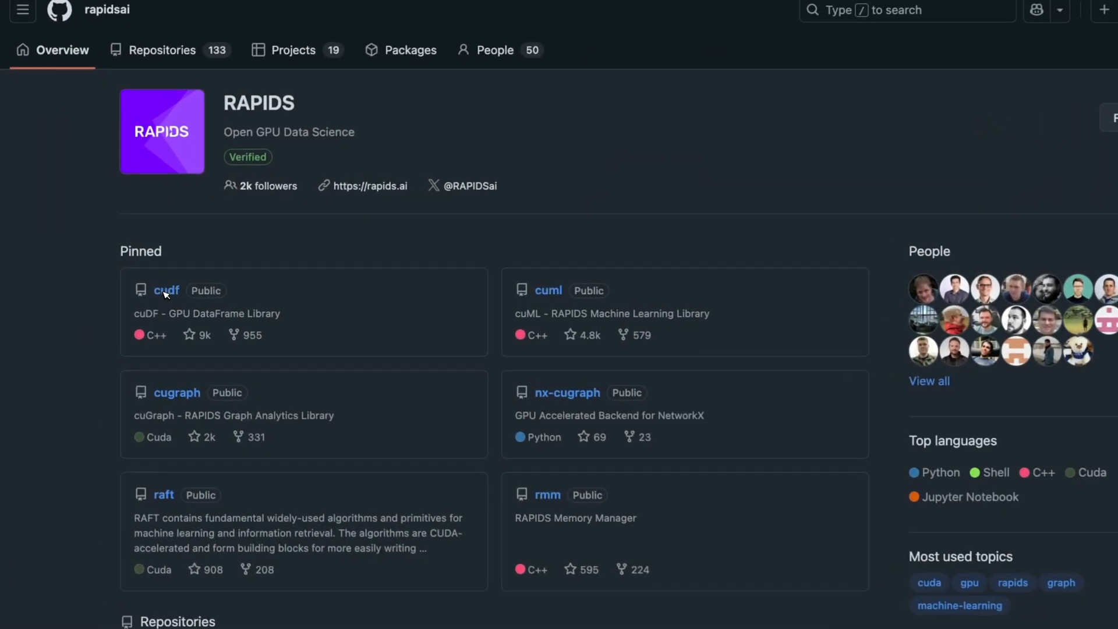
# From rapidsai, start a new Feature request issue on the cudf repository with the [FEA] template.
pyautogui.click(166, 290)
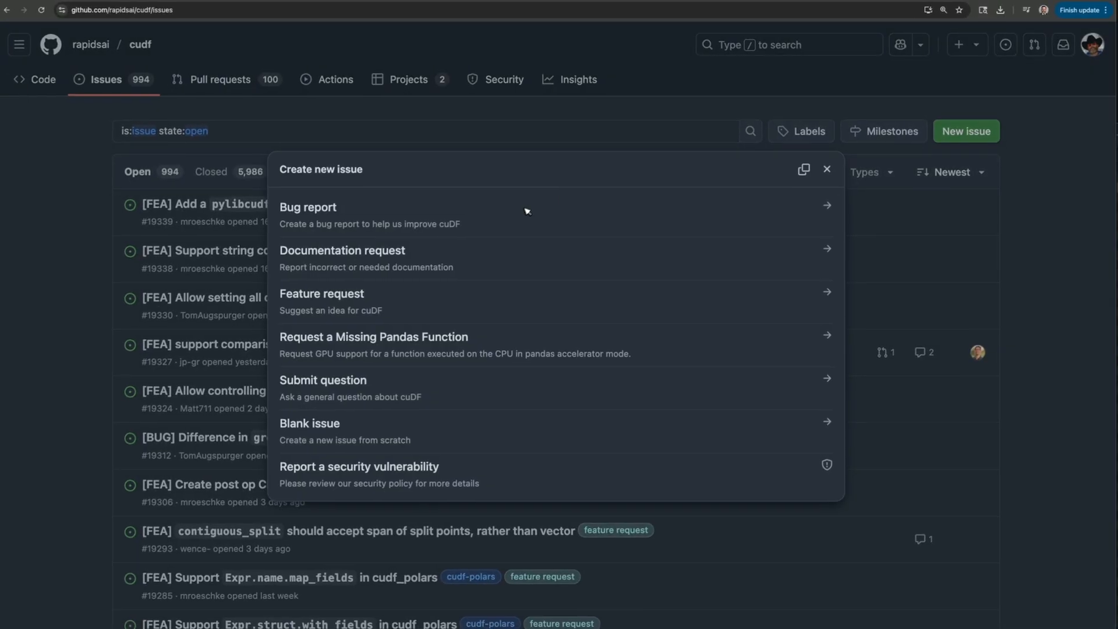
pyautogui.click(322, 293)
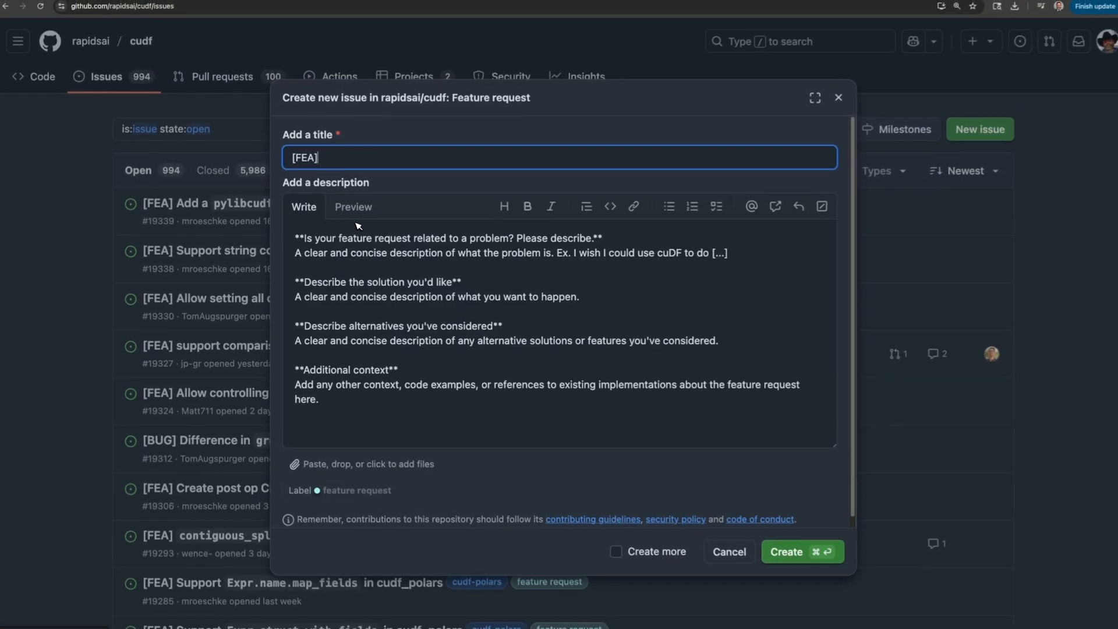